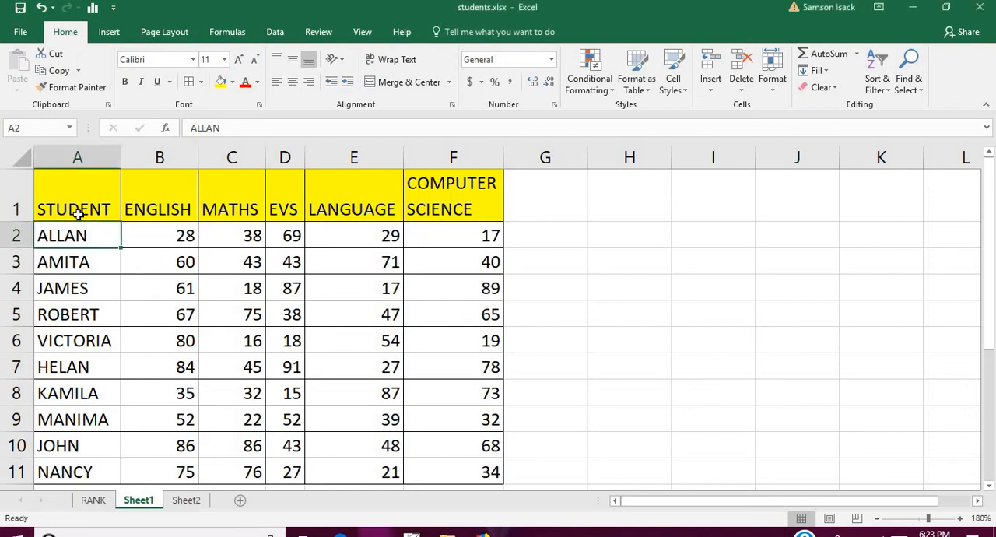
Review the STUDENT, ENGLISH and COMPUTER SCIENCE headings and the first English mark.
{"action": "left_click", "coordinate": [78, 208]}
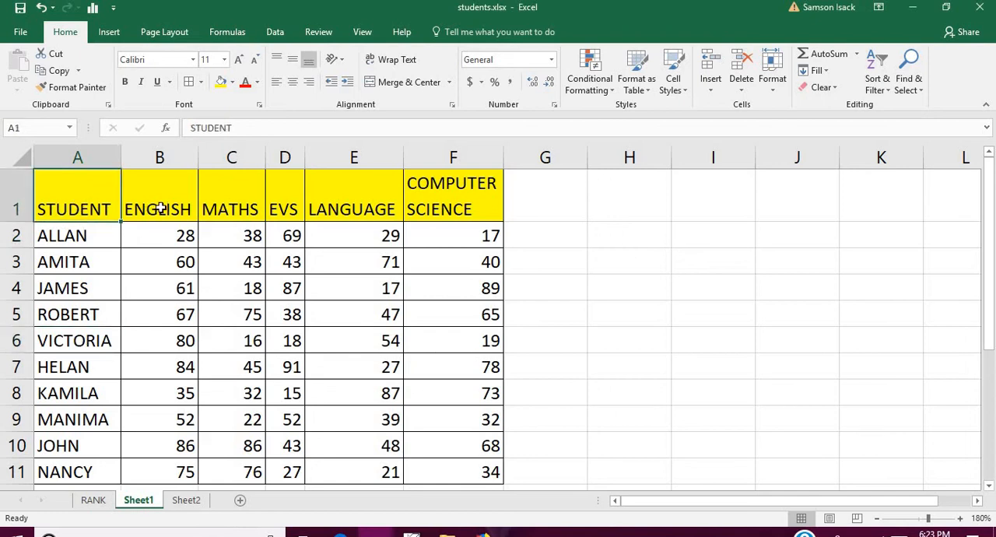
{"action": "left_click", "coordinate": [159, 208]}
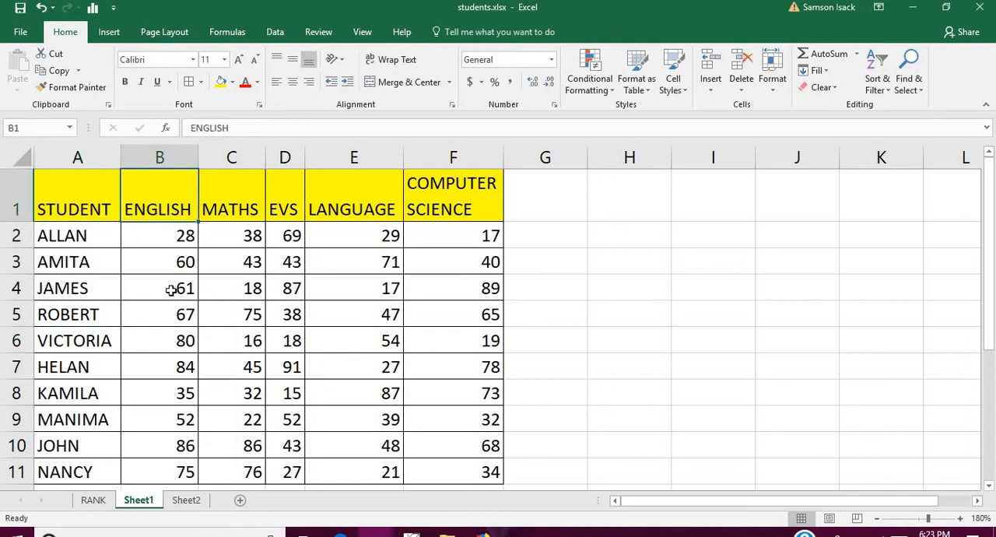
{"action": "left_click", "coordinate": [159, 158]}
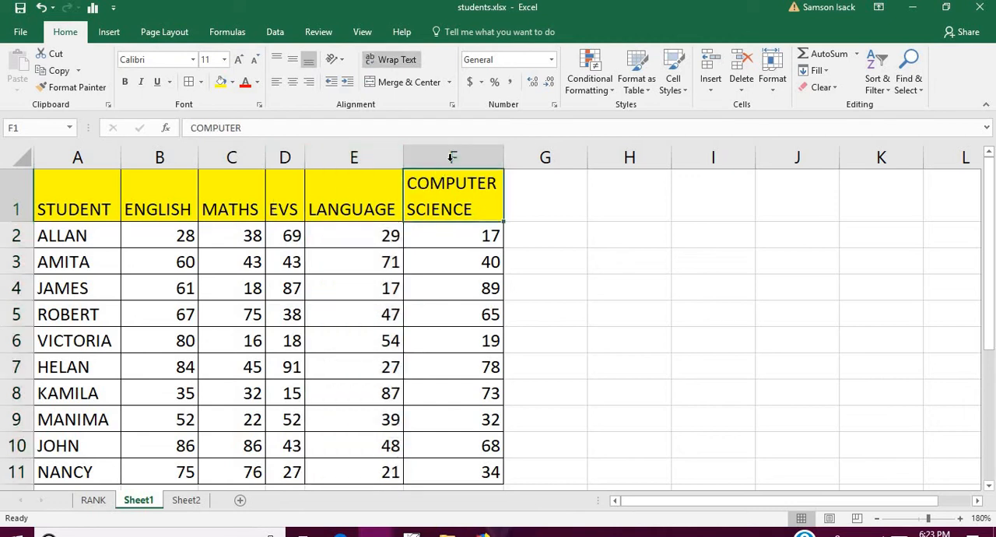
{"action": "left_click", "coordinate": [158, 235]}
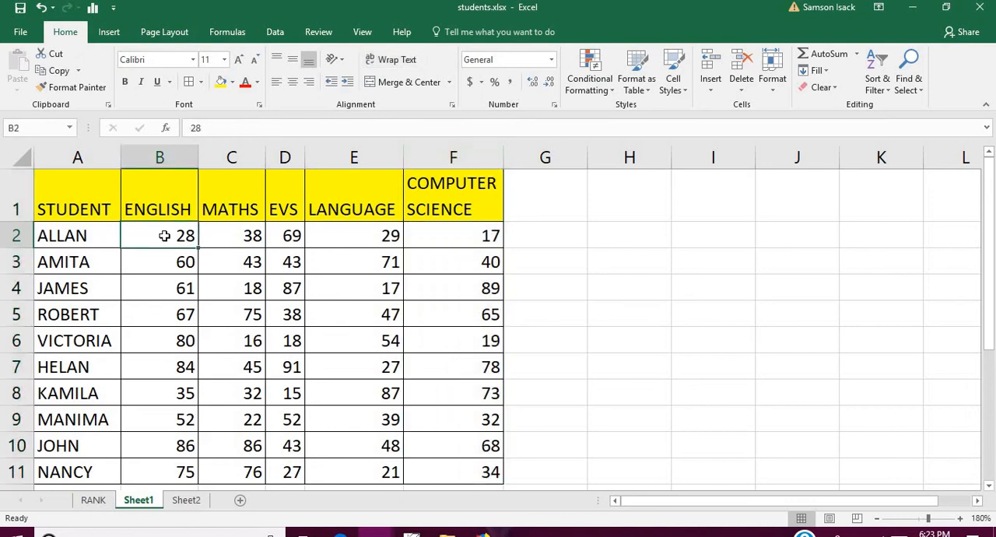
{"action": "mouse_move", "coordinate": [149, 250]}
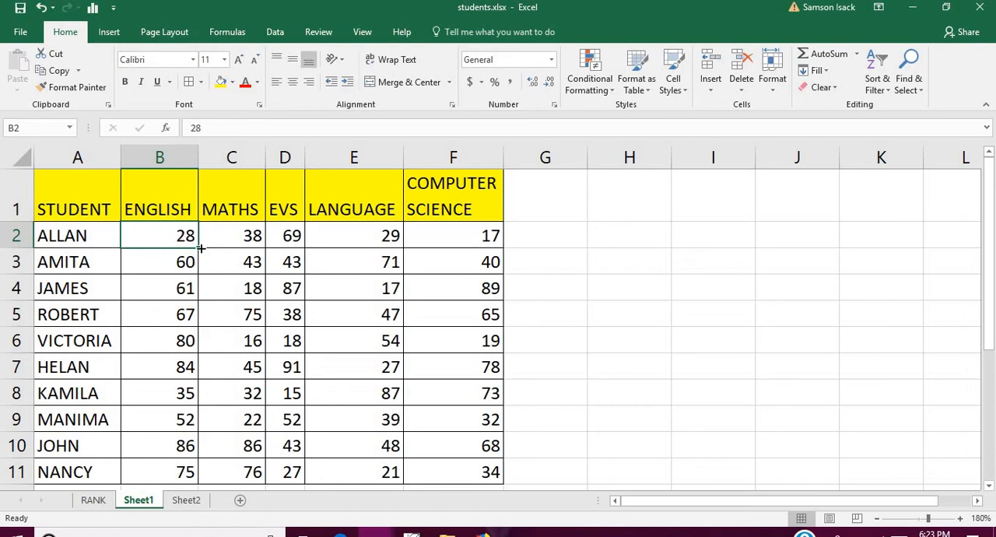
{"action": "mouse_move", "coordinate": [416, 243]}
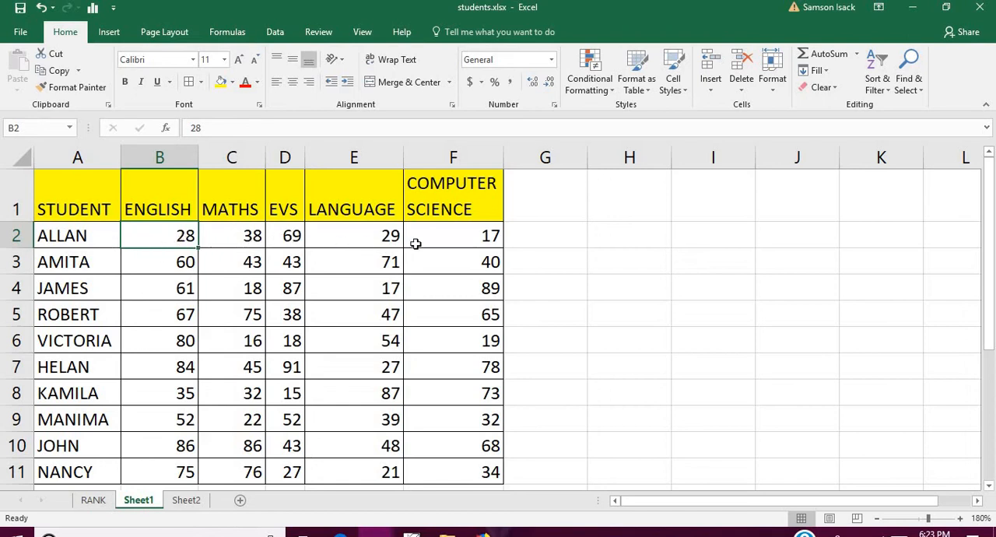
{"action": "mouse_move", "coordinate": [236, 302]}
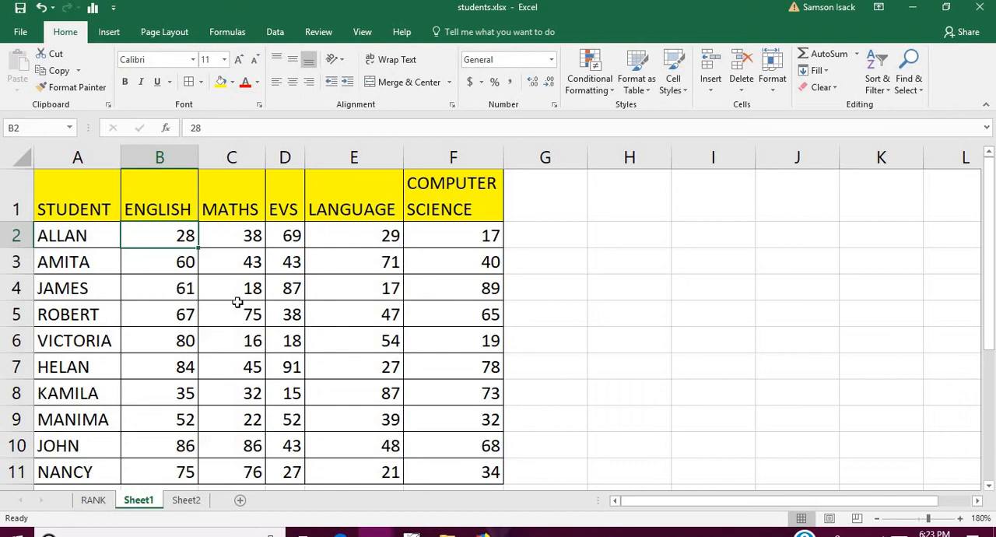
{"action": "mouse_move", "coordinate": [237, 277]}
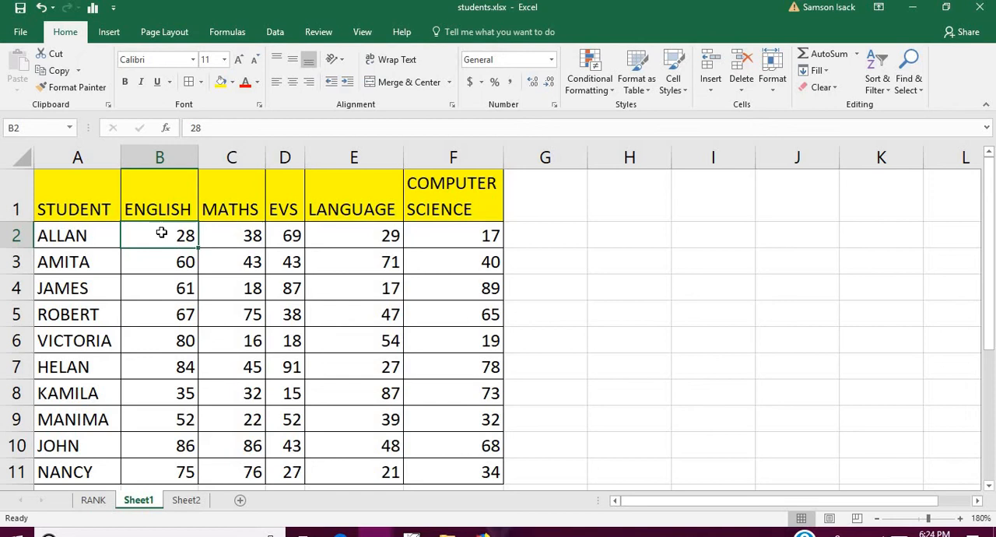
Apply a Less Than 35 conditional format to B2:F11, shading failing marks light red.
{"action": "left_click_drag", "start_coordinate": [159, 235], "coordinate": [355, 315]}
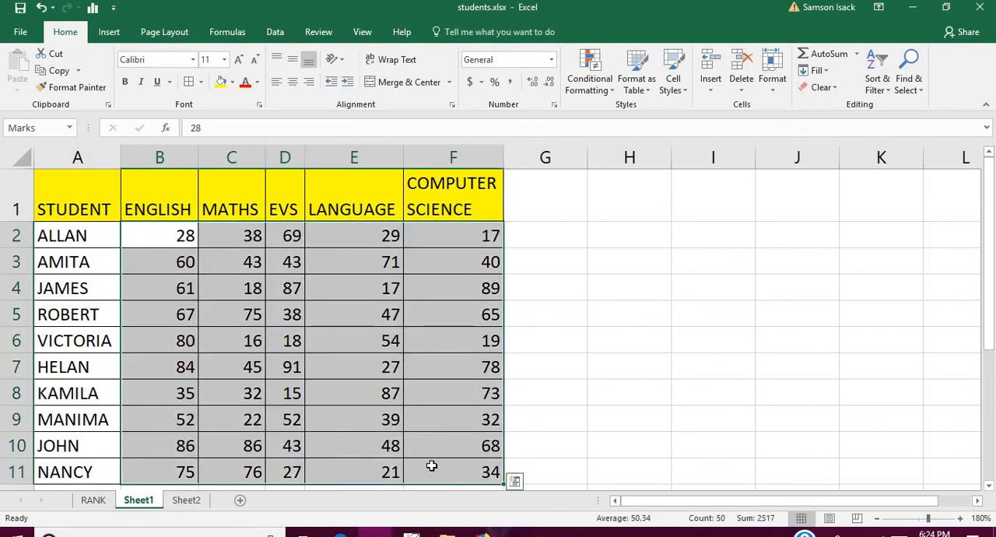
{"action": "mouse_move", "coordinate": [588, 75]}
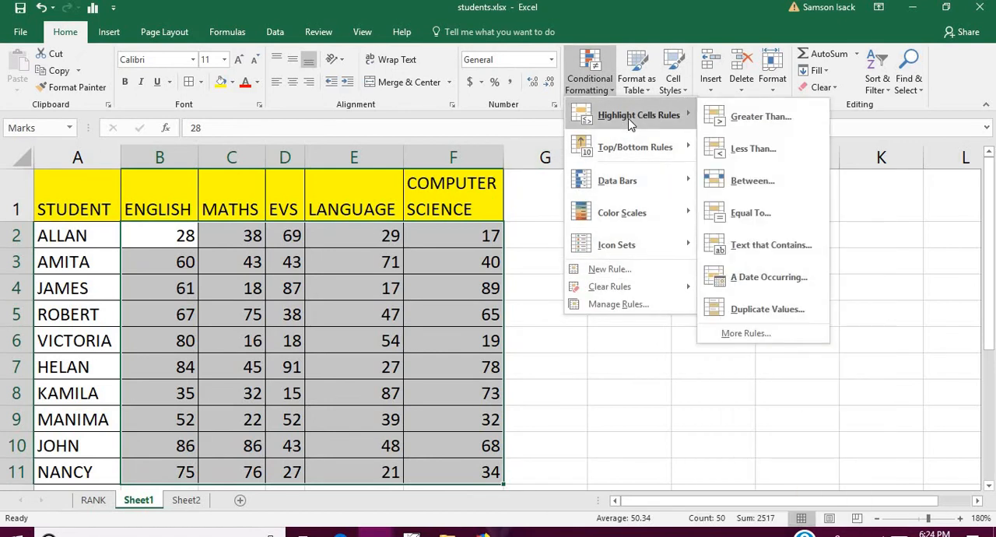
{"action": "mouse_move", "coordinate": [753, 148]}
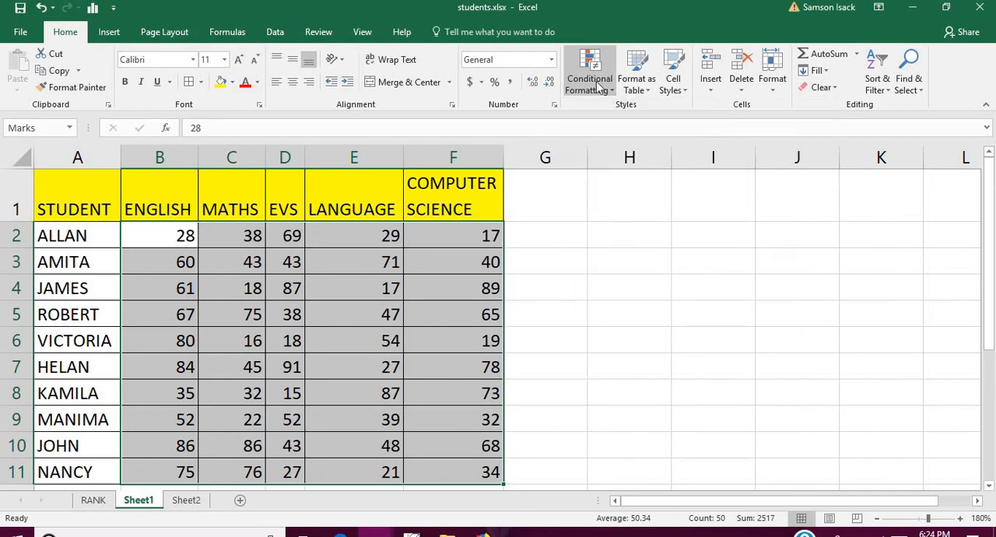
{"action": "left_click", "coordinate": [588, 70]}
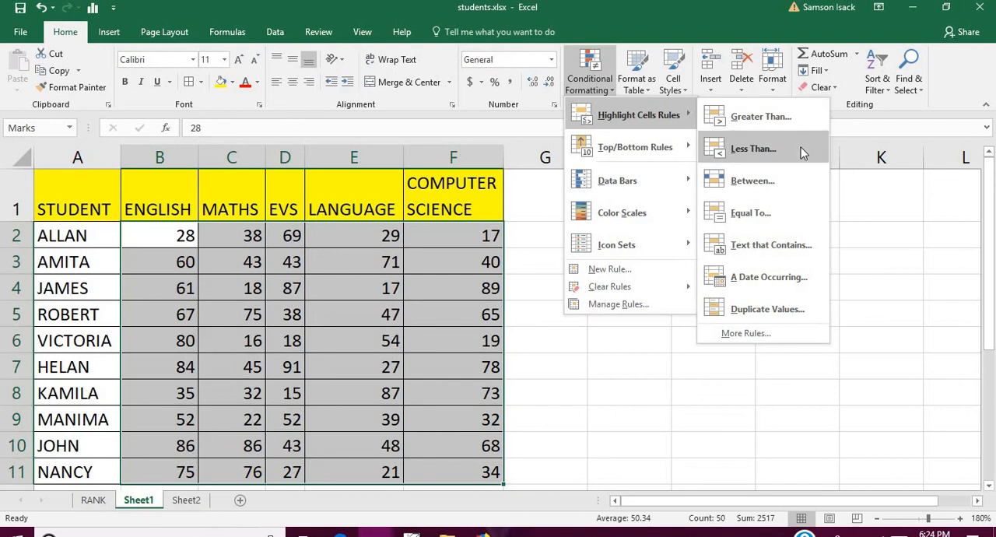
{"action": "left_click", "coordinate": [753, 148]}
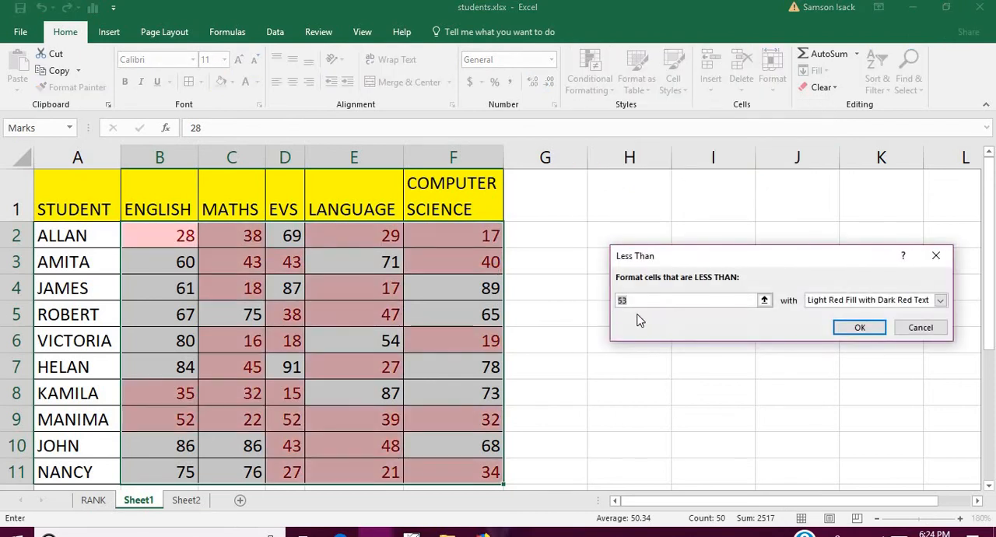
{"action": "type", "text": "3"}
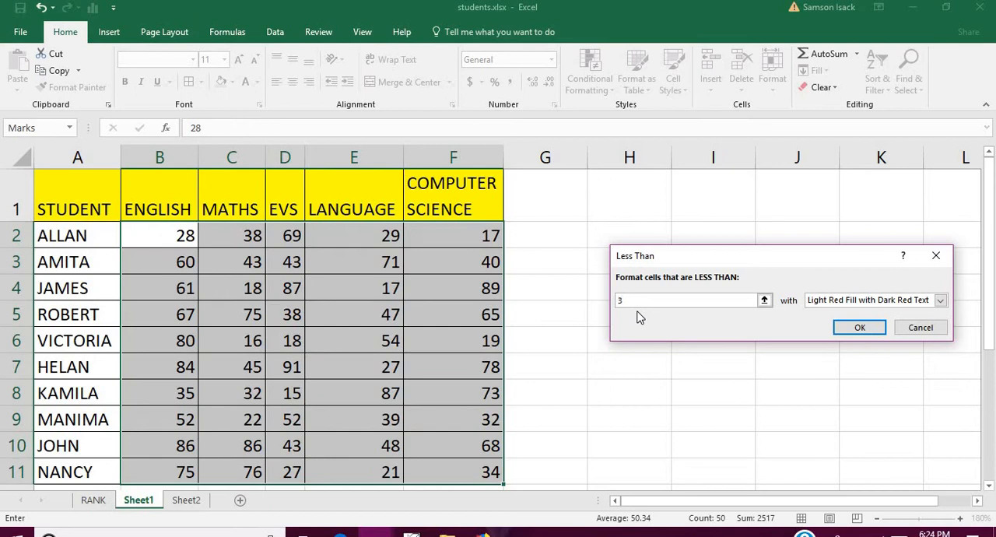
{"action": "type", "text": "5"}
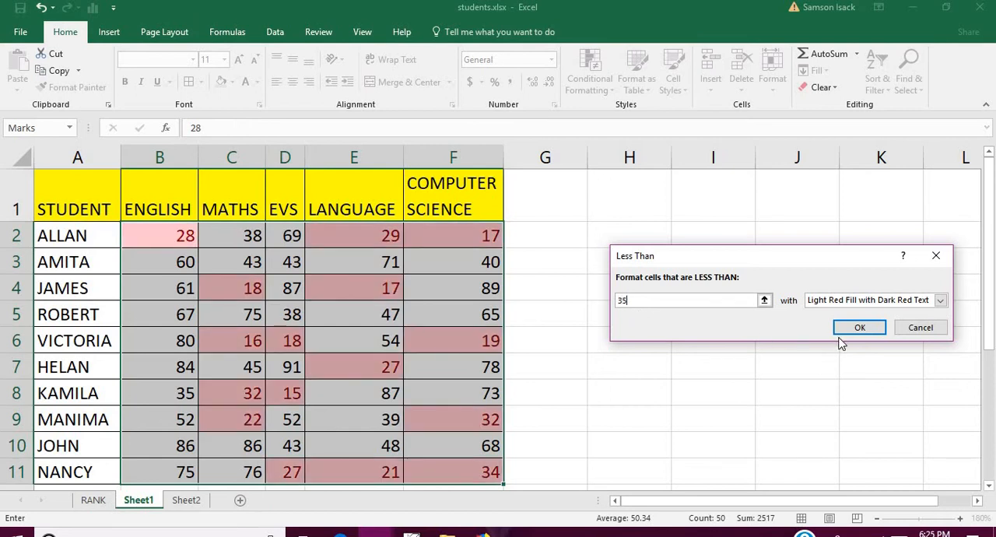
{"action": "left_click", "coordinate": [859, 326]}
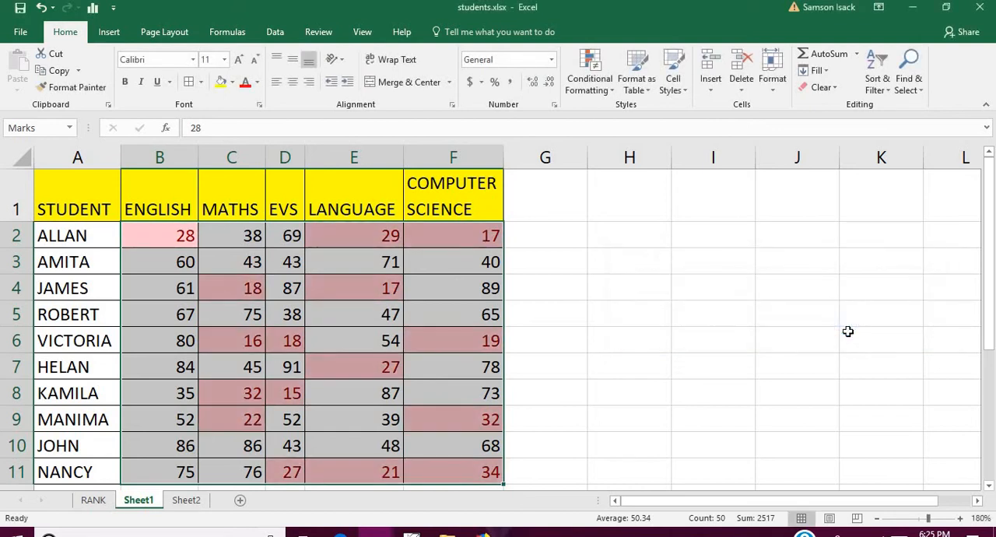
{"action": "left_click", "coordinate": [453, 365]}
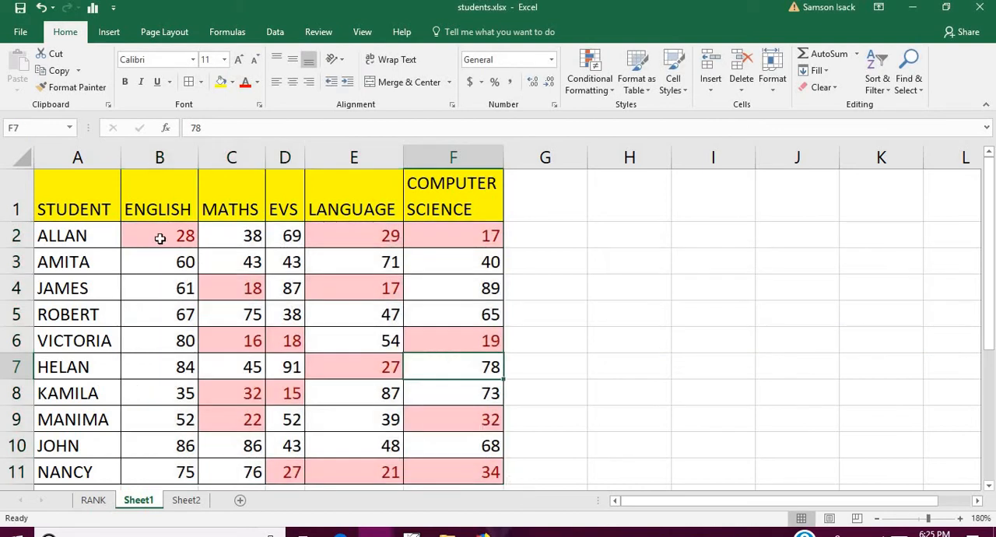
{"action": "left_click", "coordinate": [355, 235]}
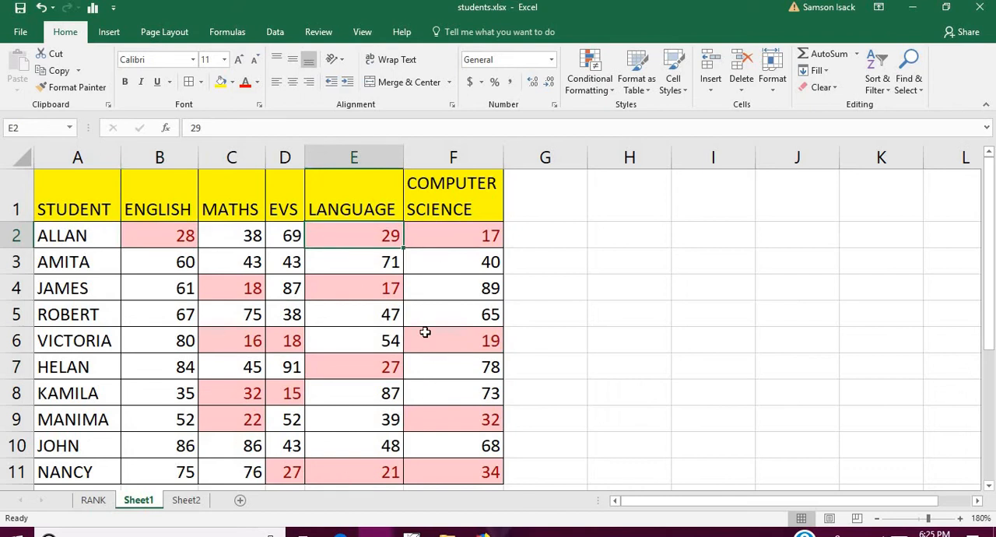
{"action": "mouse_move", "coordinate": [423, 369]}
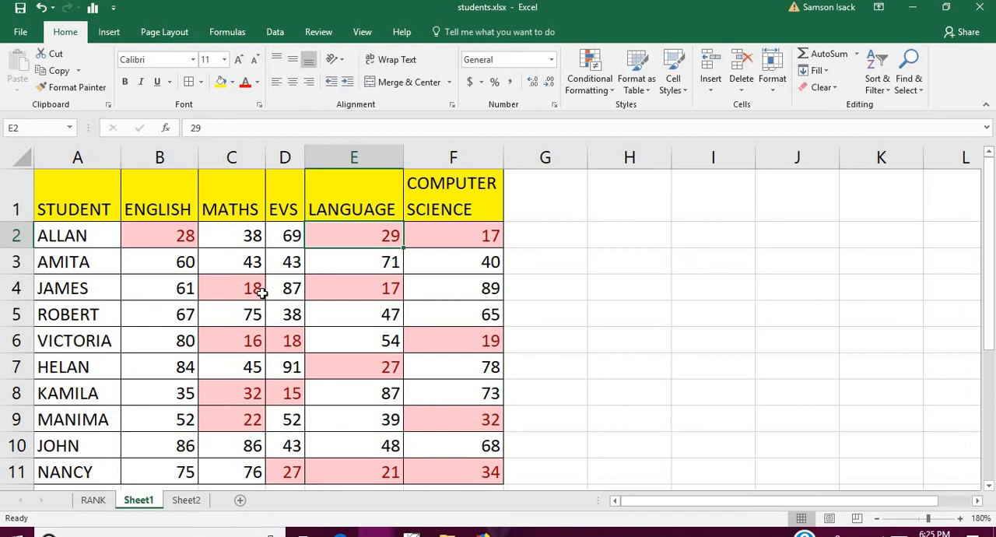
{"action": "mouse_move", "coordinate": [577, 195]}
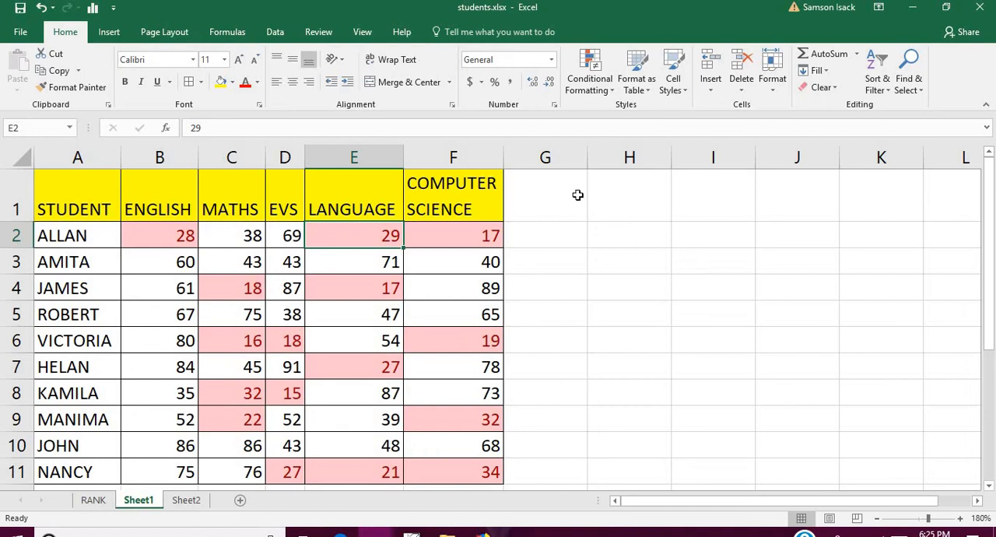
{"action": "mouse_move", "coordinate": [573, 215]}
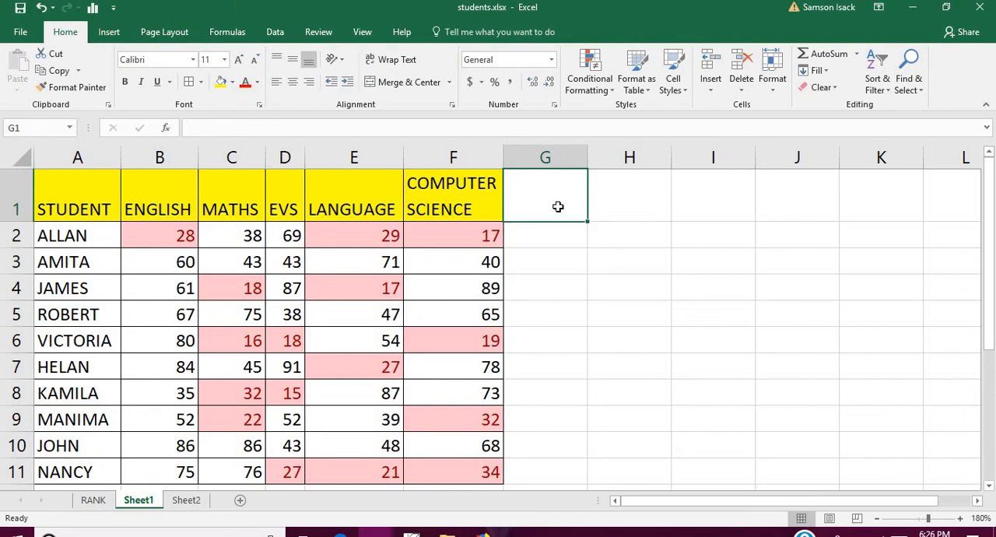
Enter the heading 'Failed subjects' in G1 beside Computer Science.
{"action": "type", "text": "FAi"}
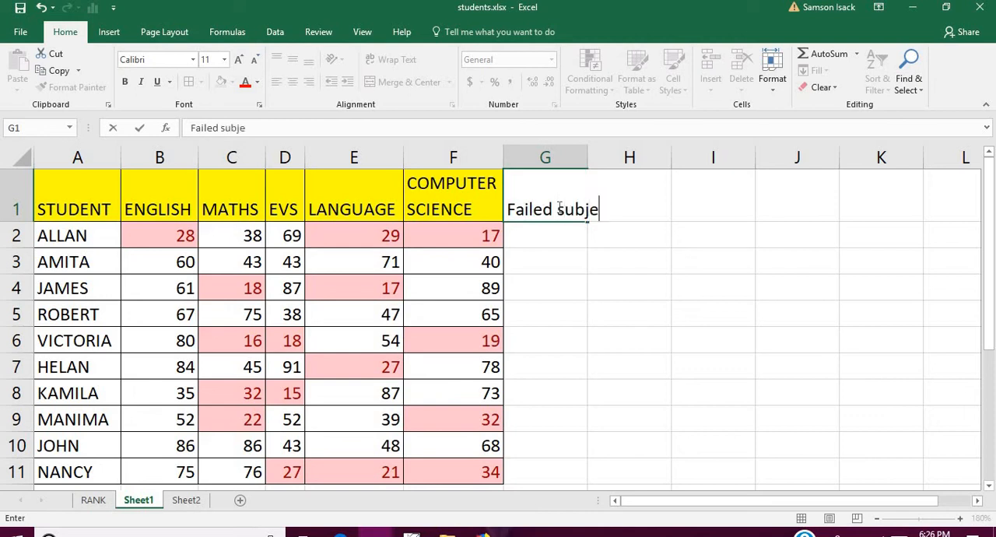
{"action": "type", "text": "cts"}
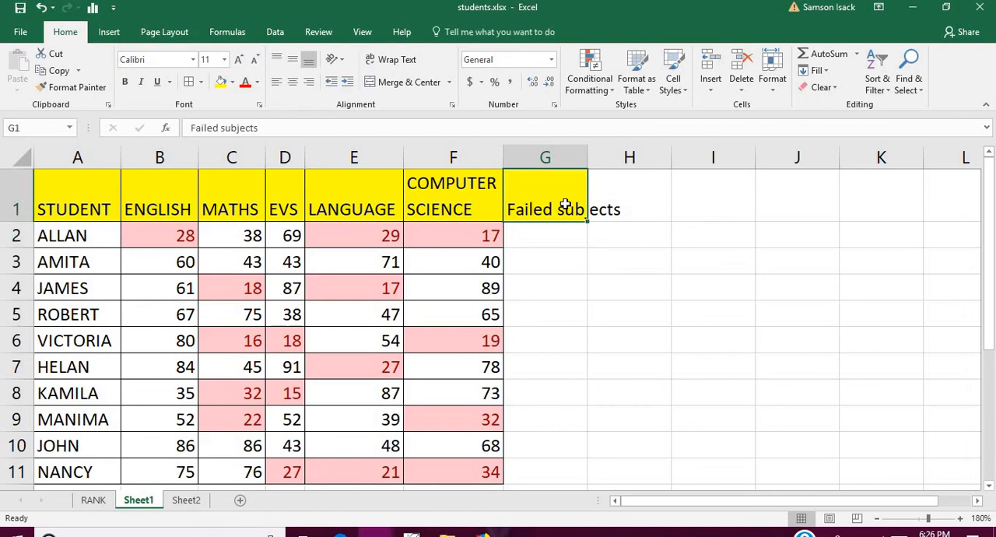
{"action": "left_click", "coordinate": [545, 235]}
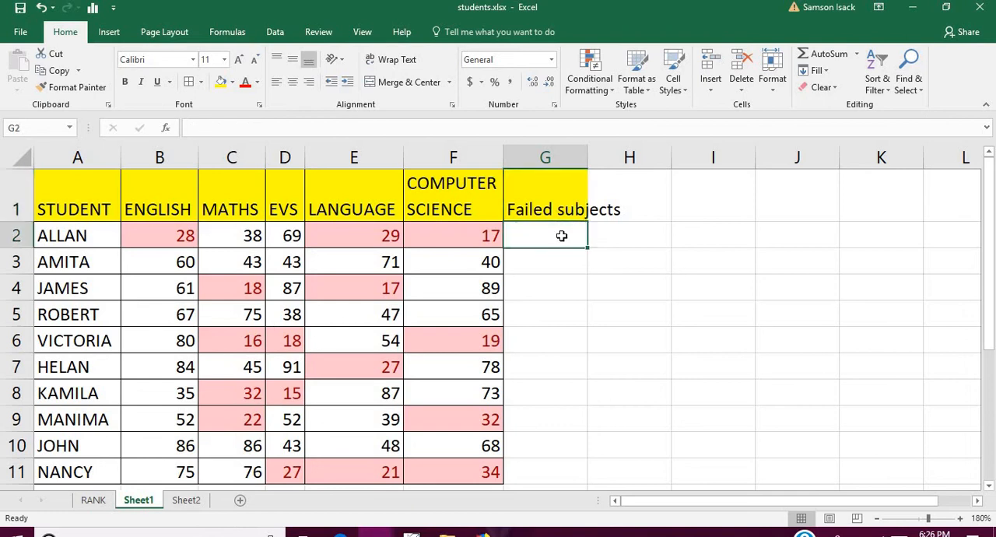
Enter =COUNTIF(B2:F2,"<35") in G2 to count ALLAN's failed subjects, giving 3.
{"action": "type", "text": "="}
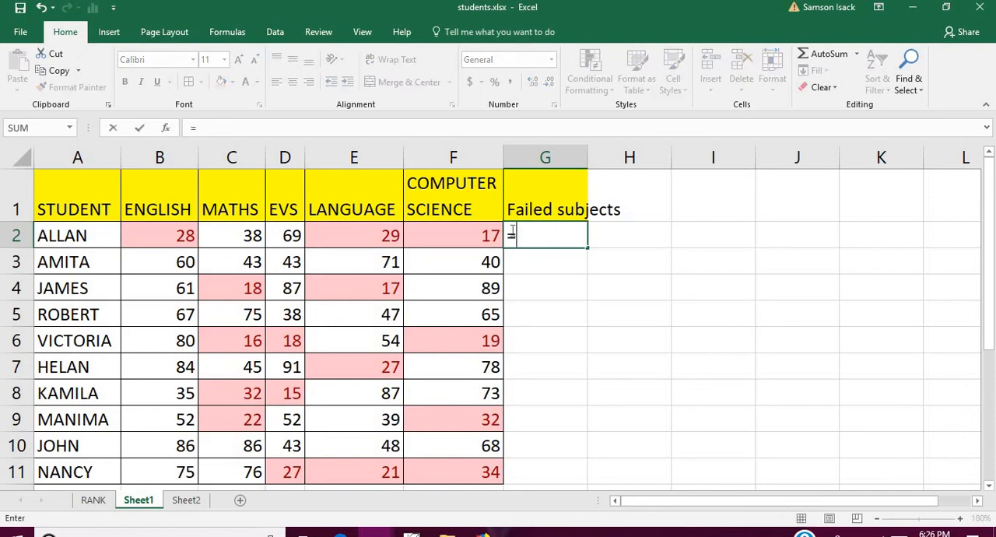
{"action": "type", "text": "Countif"}
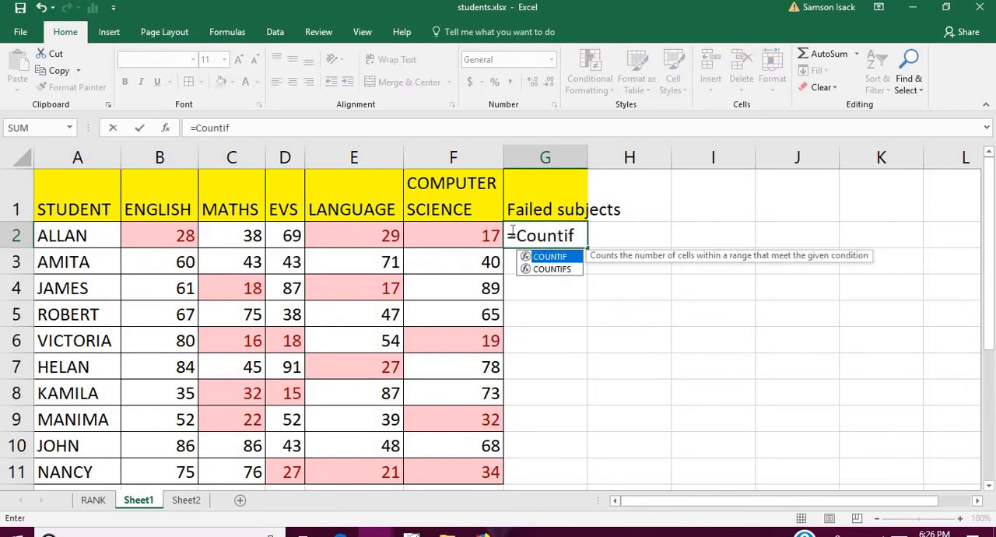
{"action": "type", "text": "("}
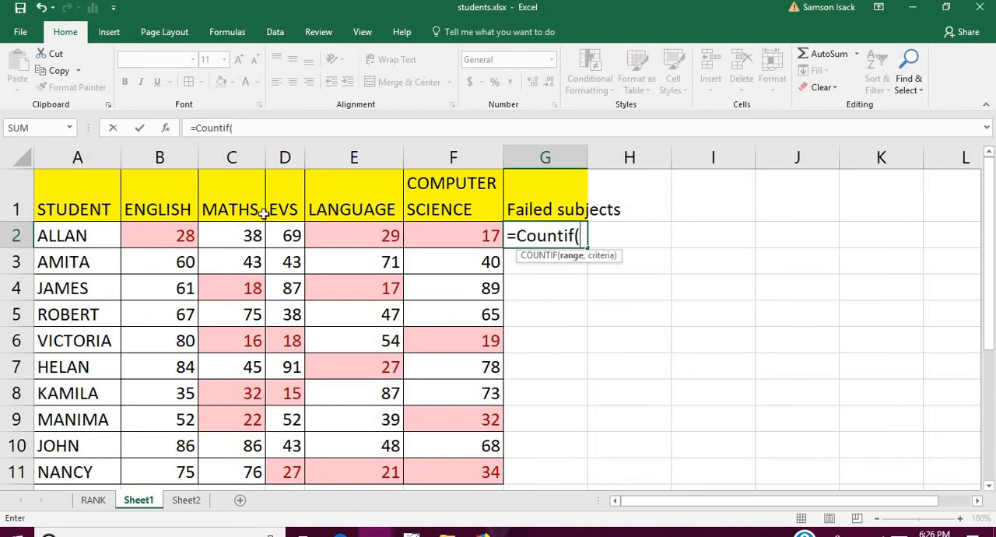
{"action": "left_click_drag", "start_coordinate": [158, 235], "coordinate": [285, 235]}
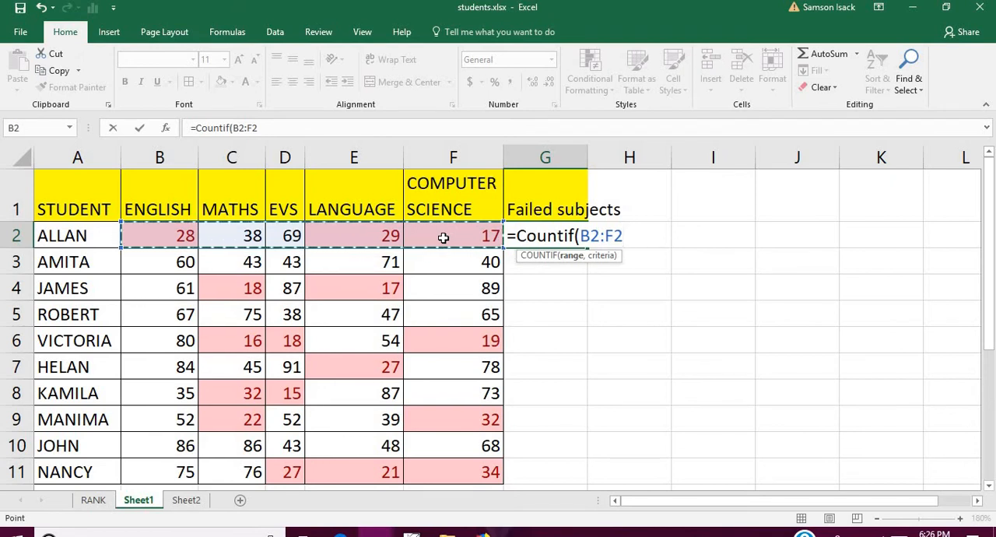
{"action": "type", "text": ","}
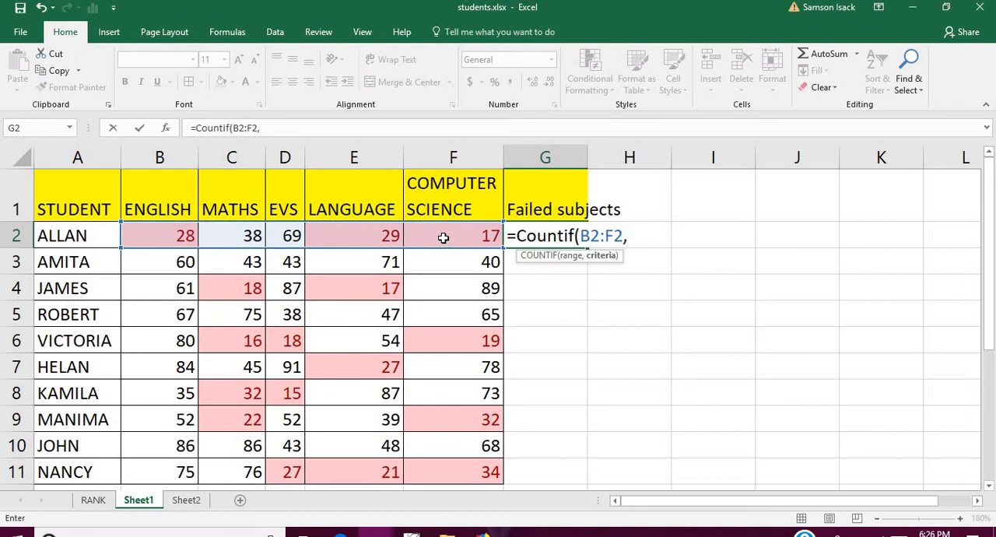
{"action": "type", "text": "\""}
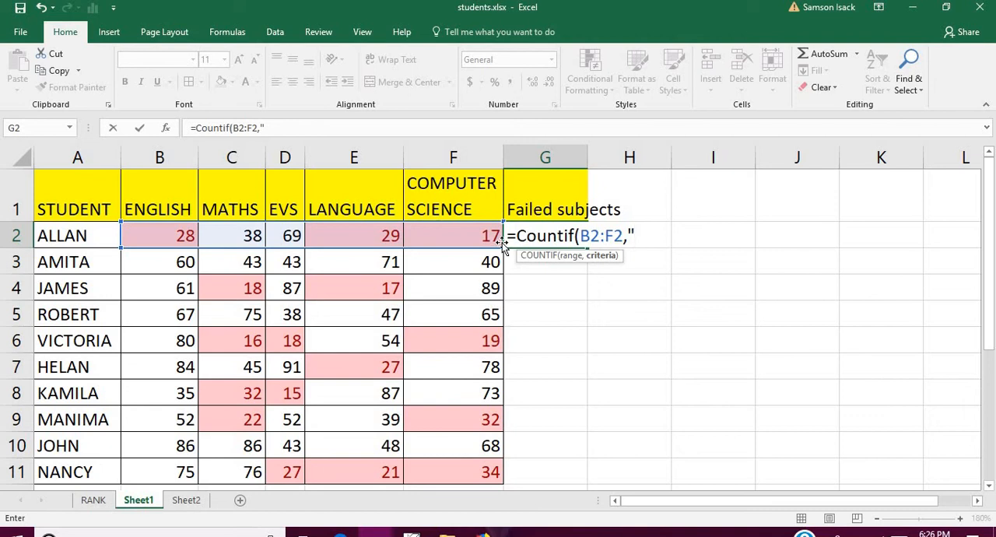
{"action": "type", "text": "<"}
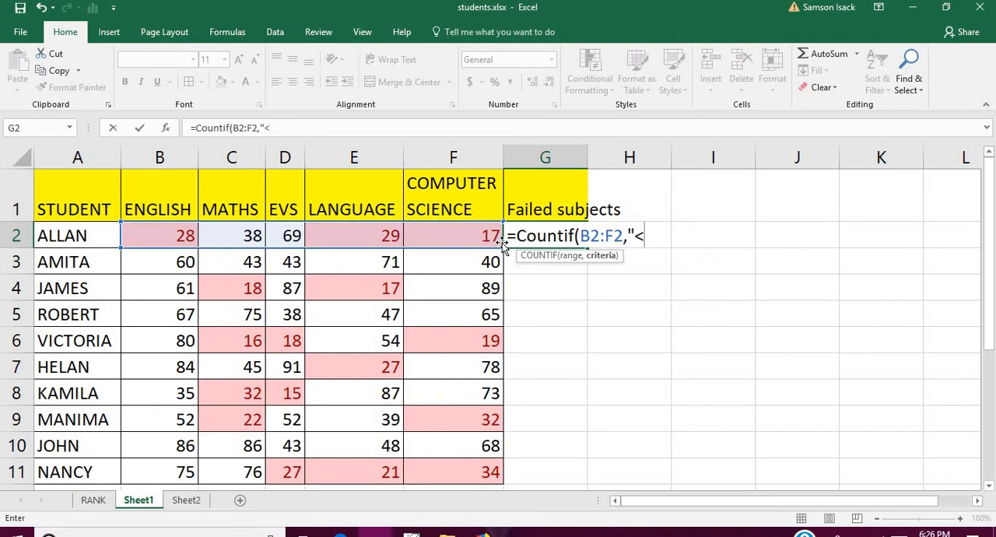
{"action": "type", "text": "35\""}
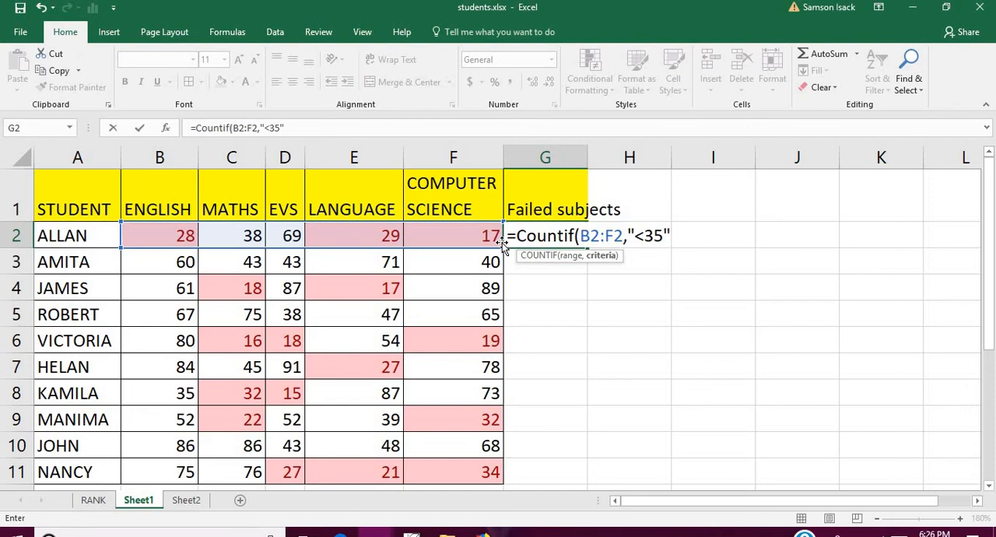
{"action": "type", "text": ")"}
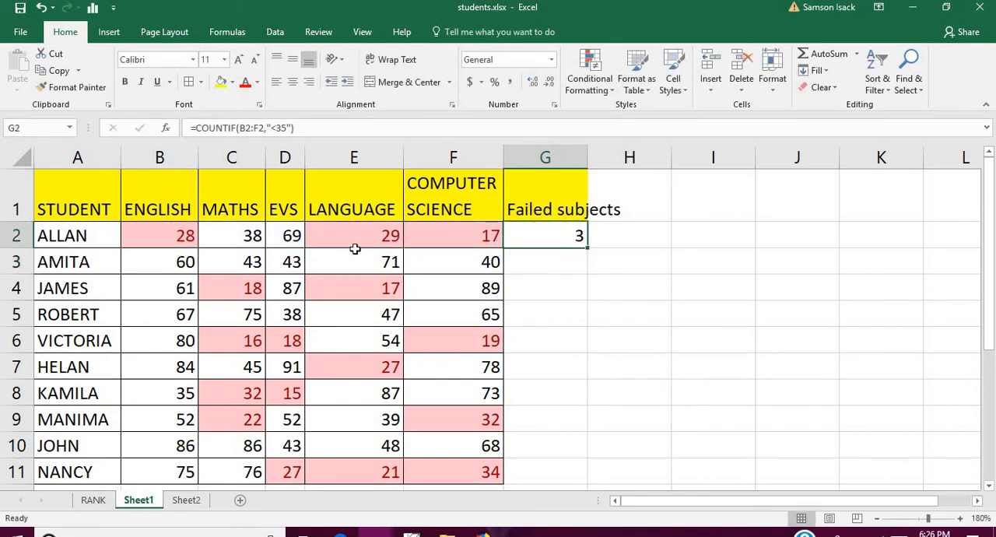
Widen column G to fit its header and copy the count formula to AMITA's row, showing 0.
{"action": "left_click", "coordinate": [159, 235]}
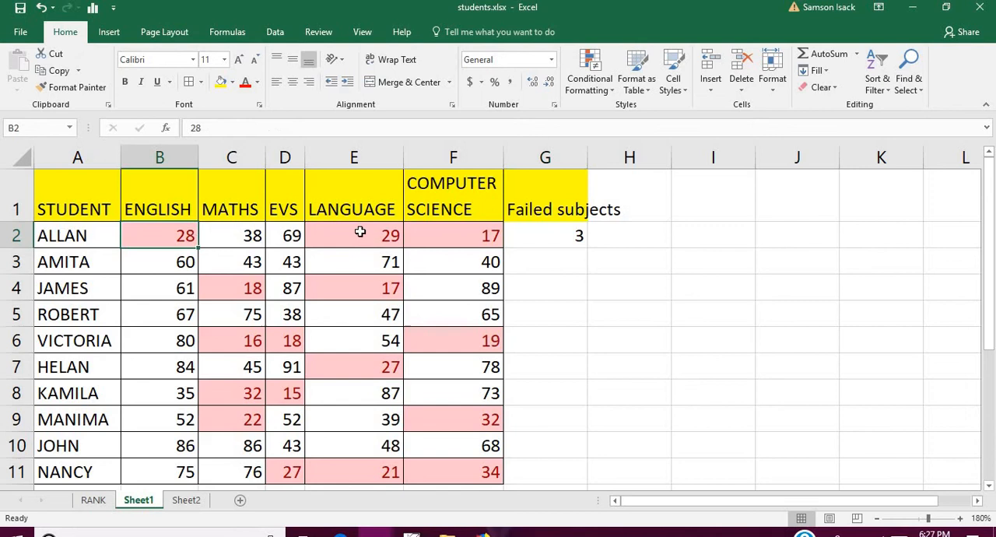
{"action": "left_click", "coordinate": [544, 235]}
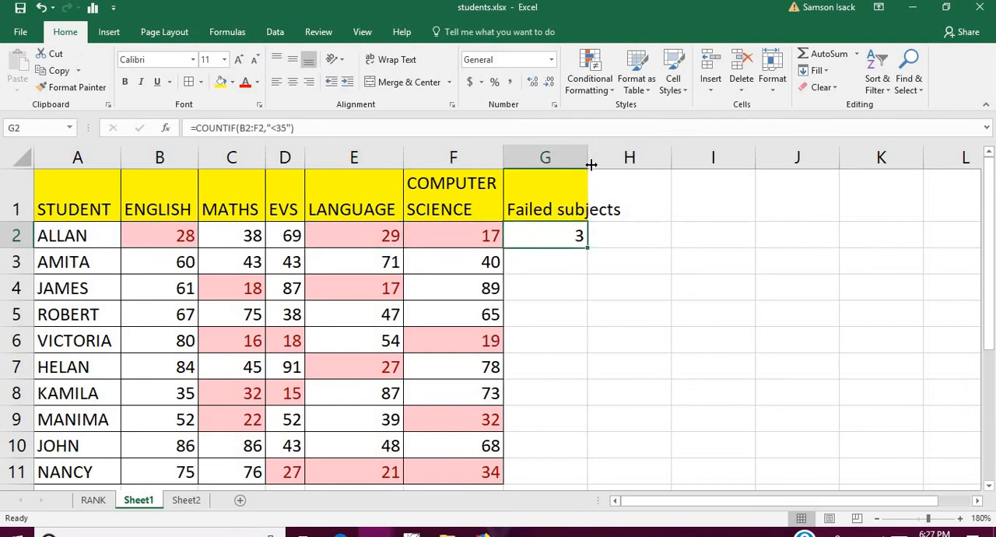
{"action": "left_click_drag", "start_coordinate": [590, 155], "coordinate": [640, 156]}
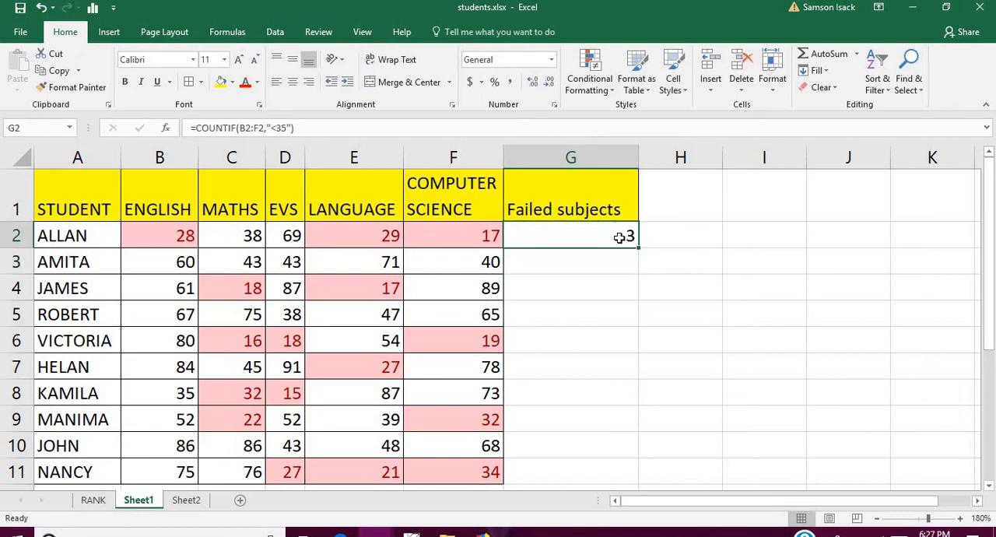
{"action": "left_click_drag", "start_coordinate": [622, 237], "coordinate": [623, 261]}
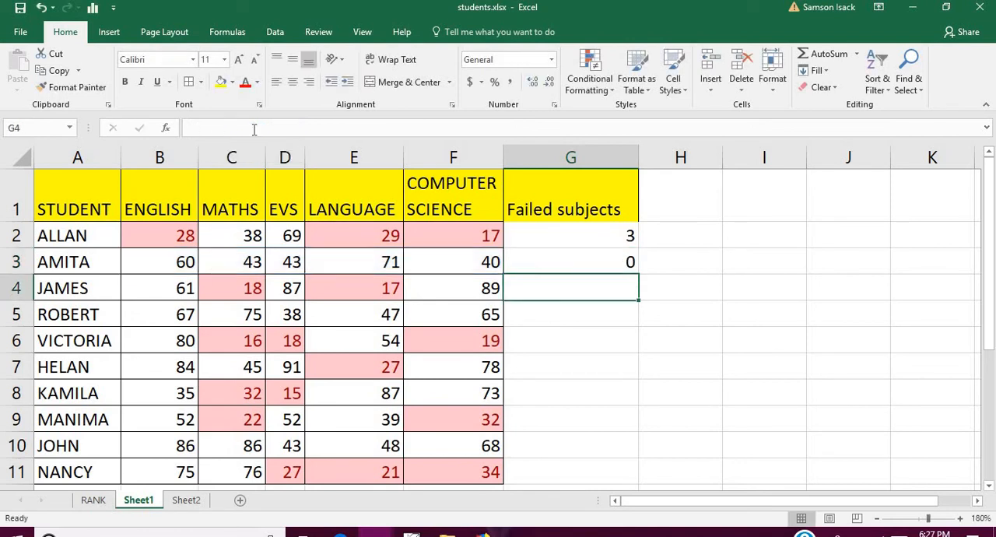
Fill the COUNTIF formula down to G11 so every student shows a failed-subject count.
{"action": "left_click", "coordinate": [453, 286]}
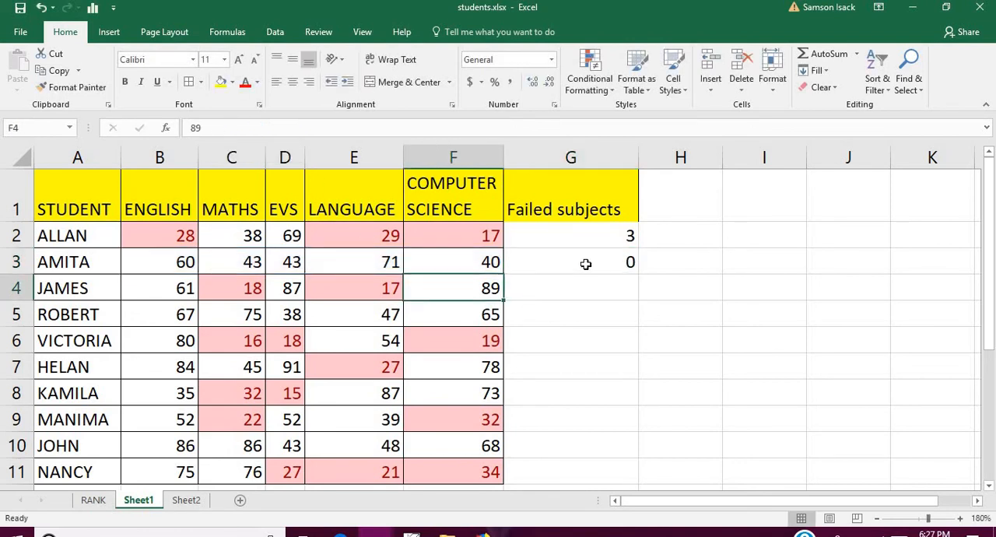
{"action": "left_click_drag", "start_coordinate": [569, 261], "coordinate": [569, 471]}
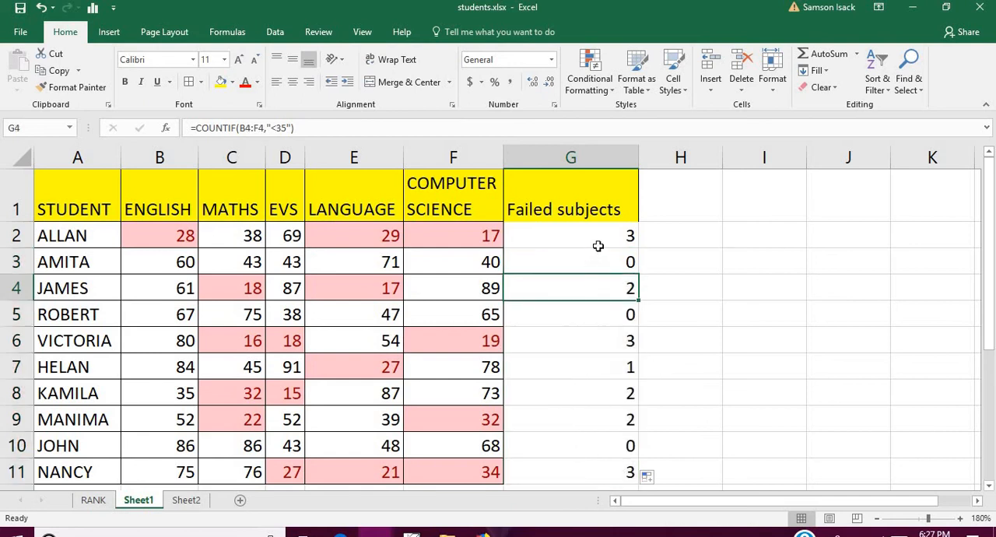
{"action": "left_click", "coordinate": [570, 209]}
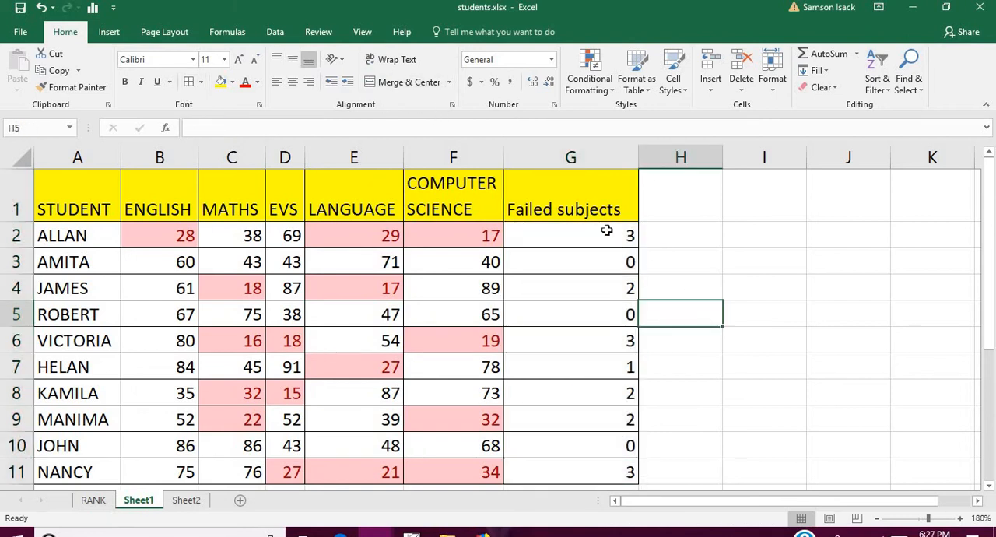
{"action": "left_click", "coordinate": [569, 235]}
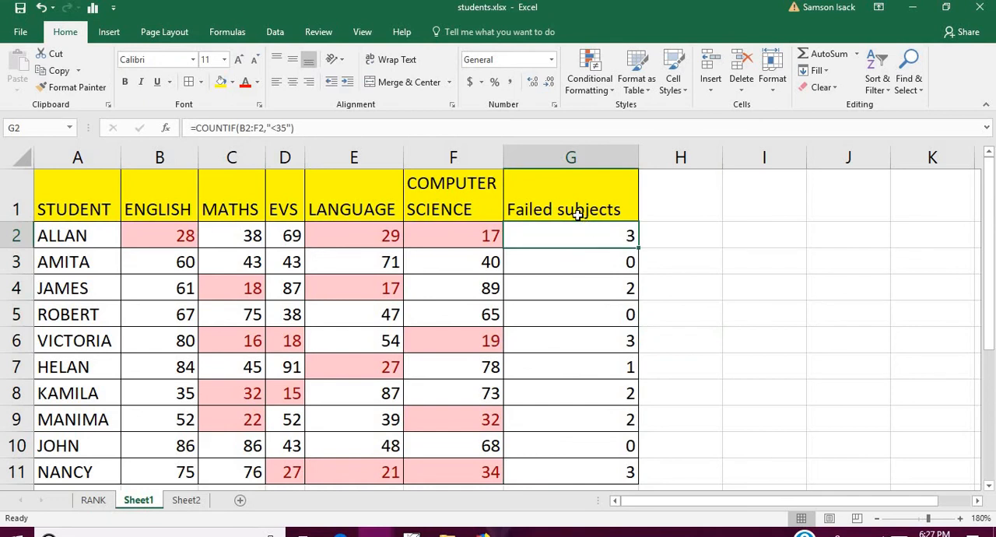
Edit G1 to read 'Number of Failed subjects'.
{"action": "double_click", "coordinate": [564, 209]}
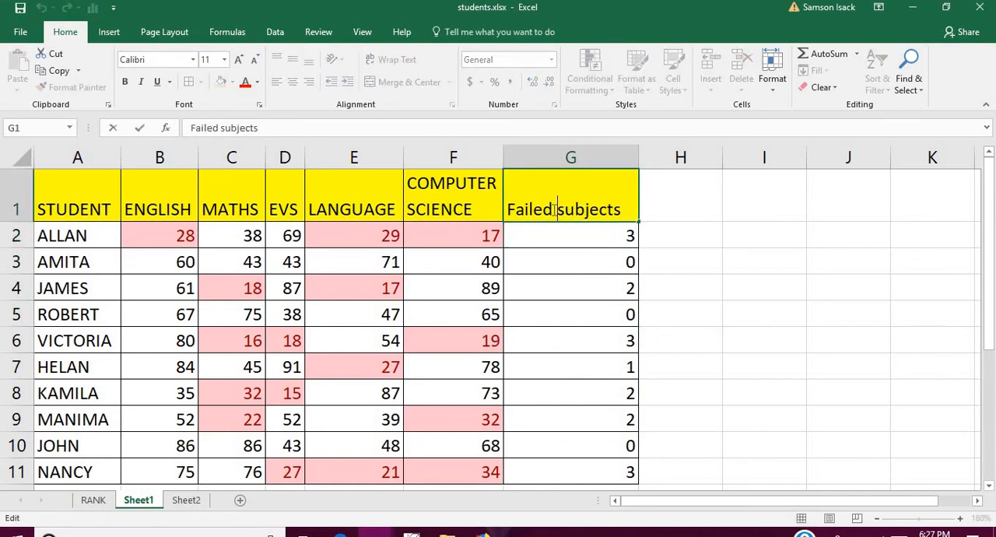
{"action": "type", "text": "N"}
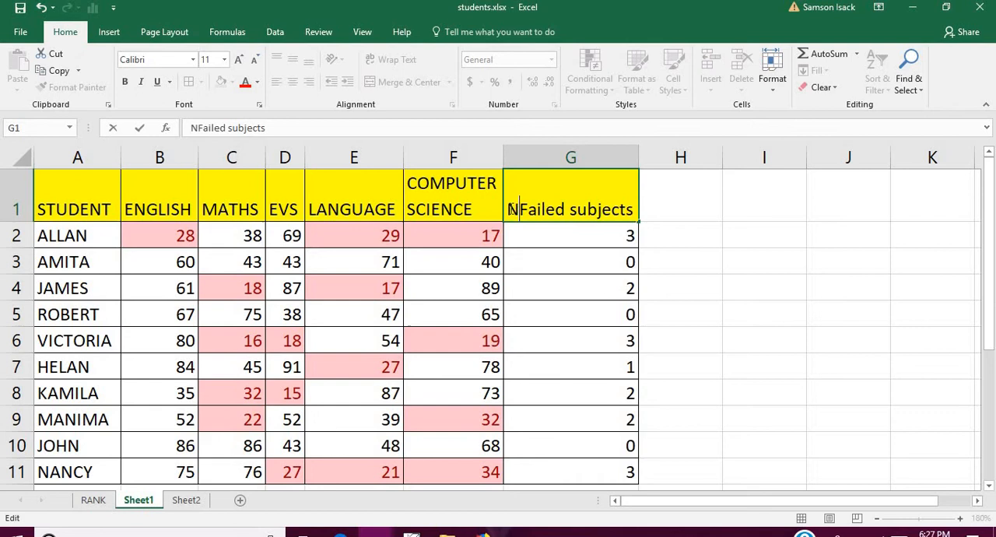
{"action": "type", "text": "umber"}
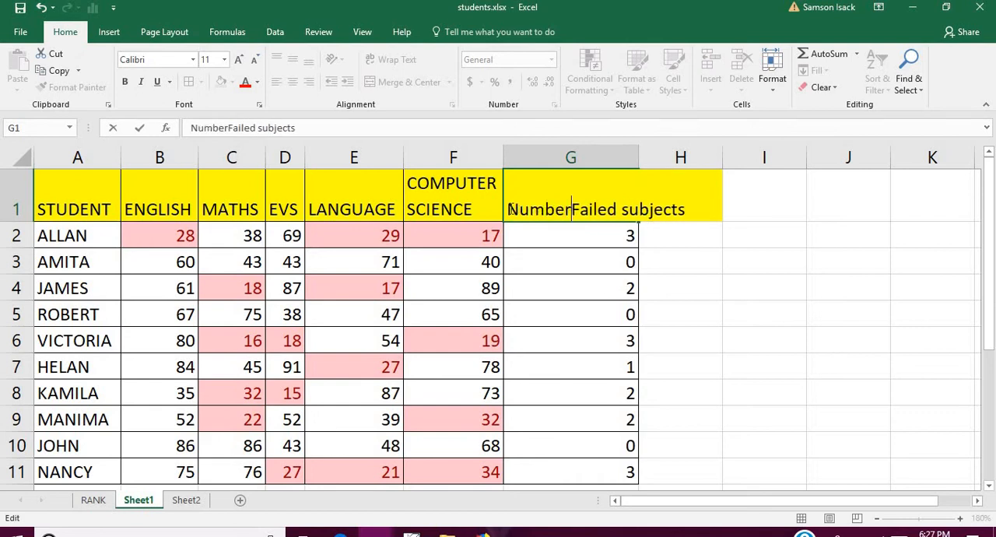
{"action": "type", "text": "of"}
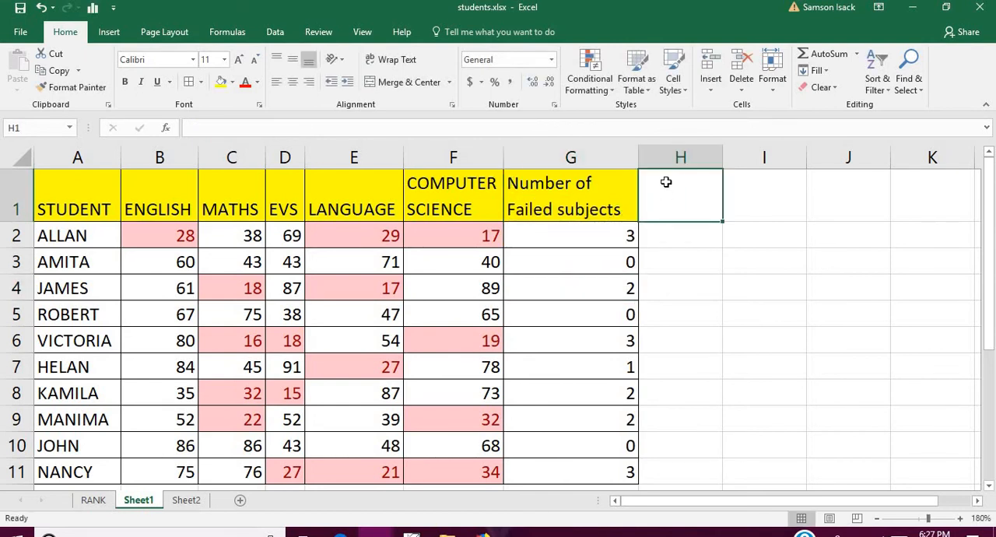
{"action": "mouse_move", "coordinate": [669, 198]}
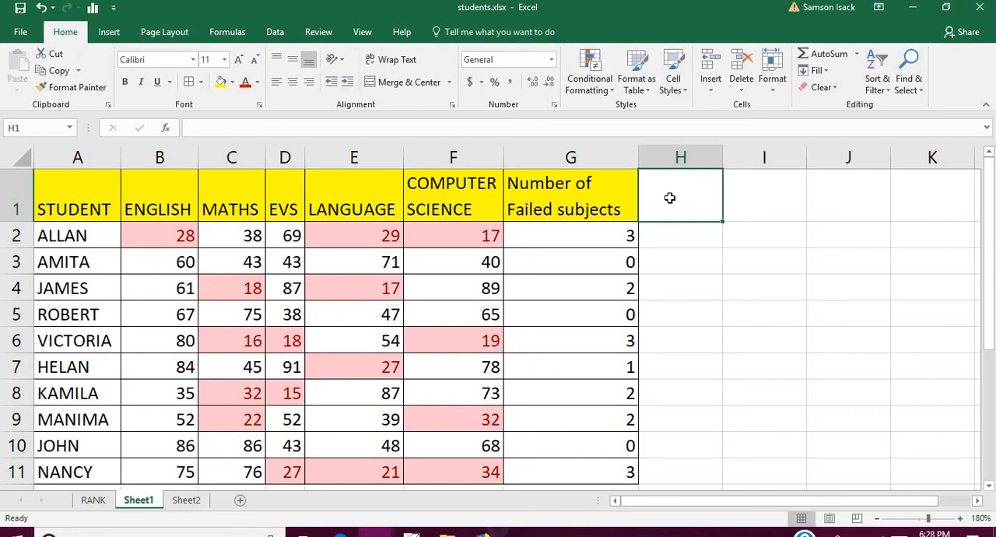
Enter 'Number of Children having atleast 3 failed Marks' as the H1 heading.
{"action": "type", "text": "Number of"}
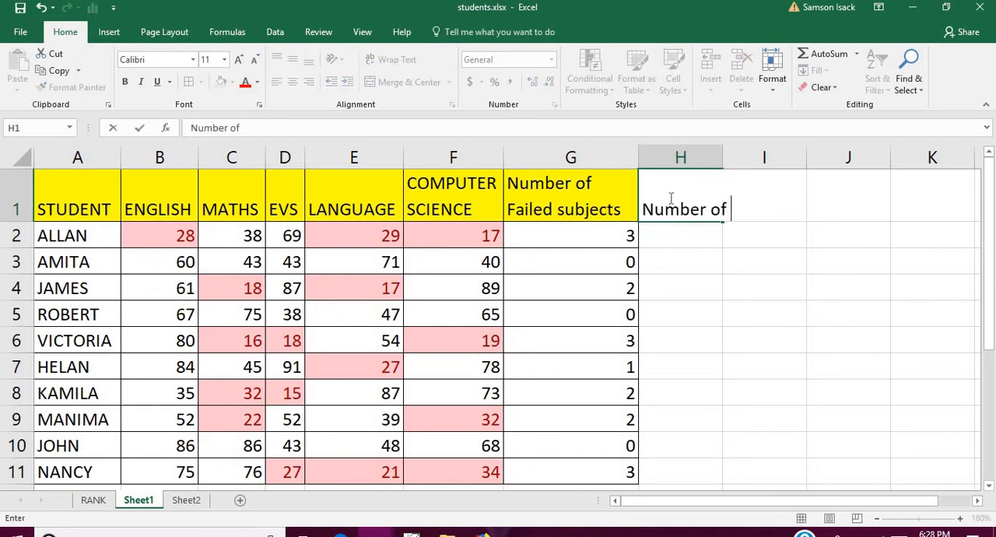
{"action": "type", "text": "Chil"}
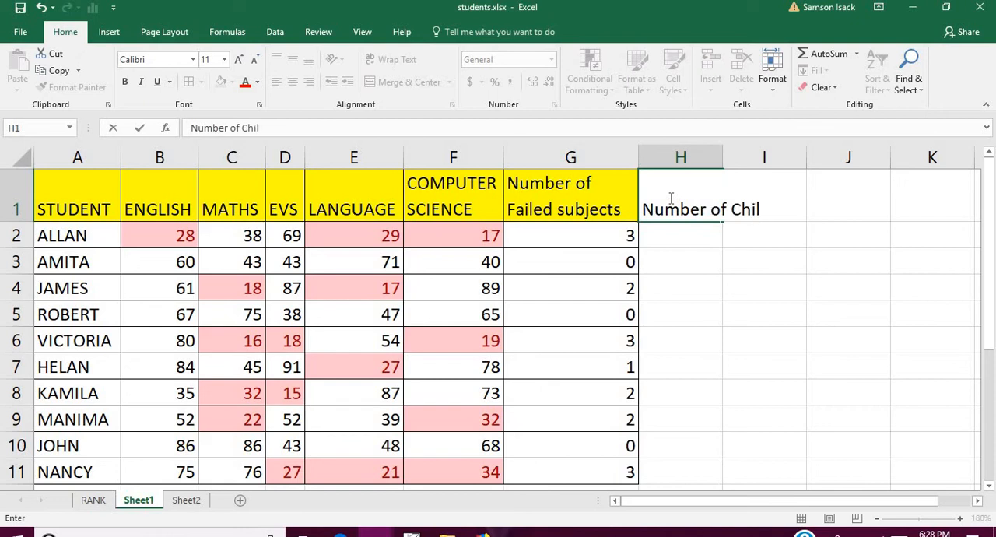
{"action": "type", "text": "dren"}
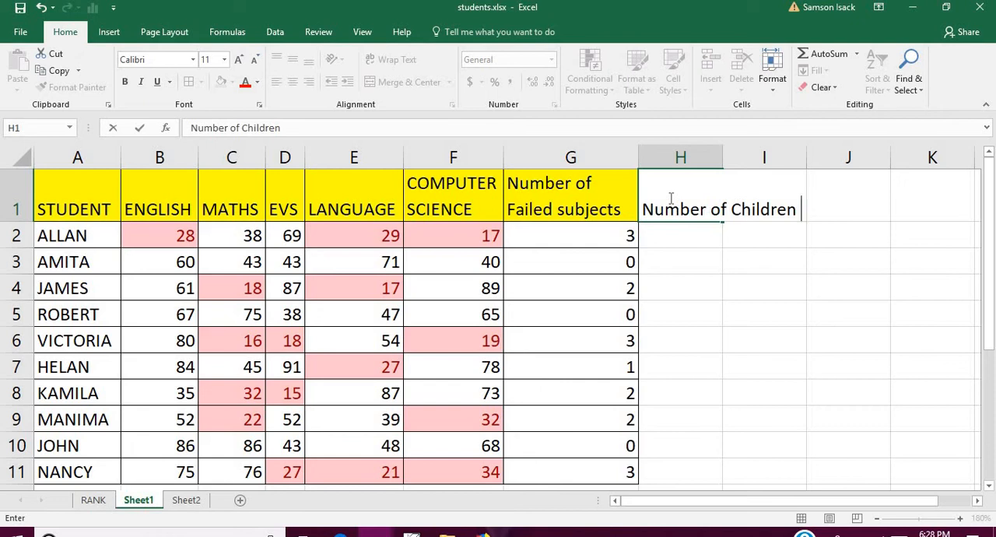
{"action": "type", "text": "having"}
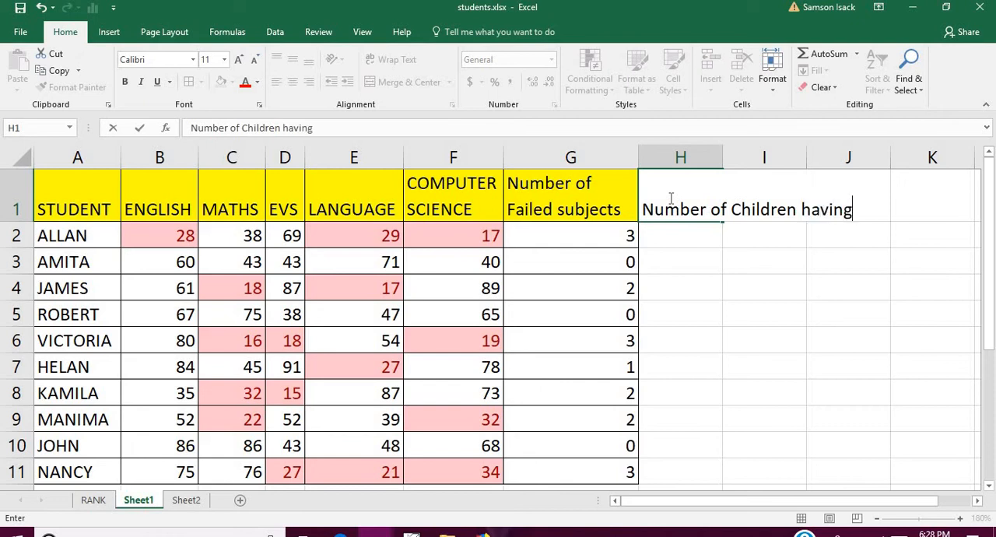
{"action": "type", "text": "a"}
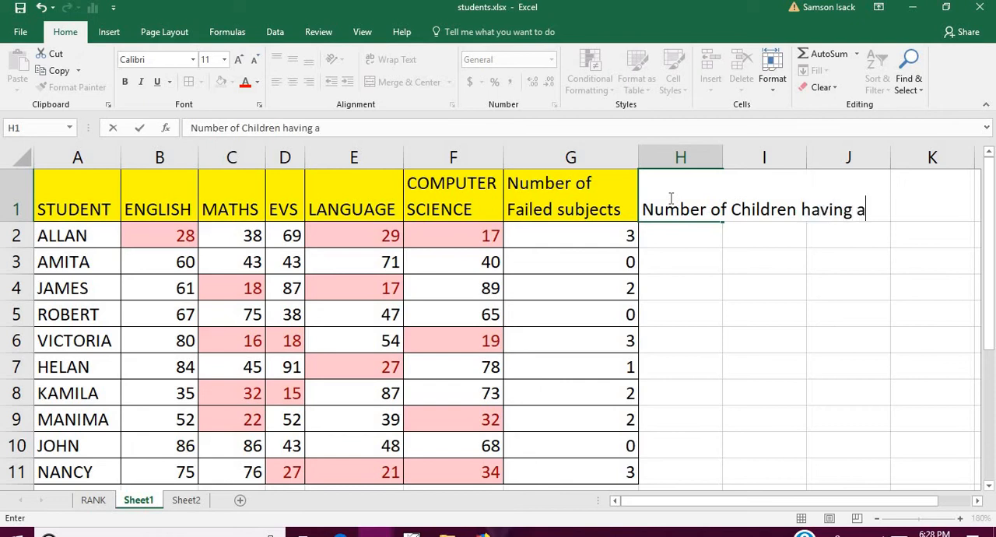
{"action": "type", "text": "tleast"}
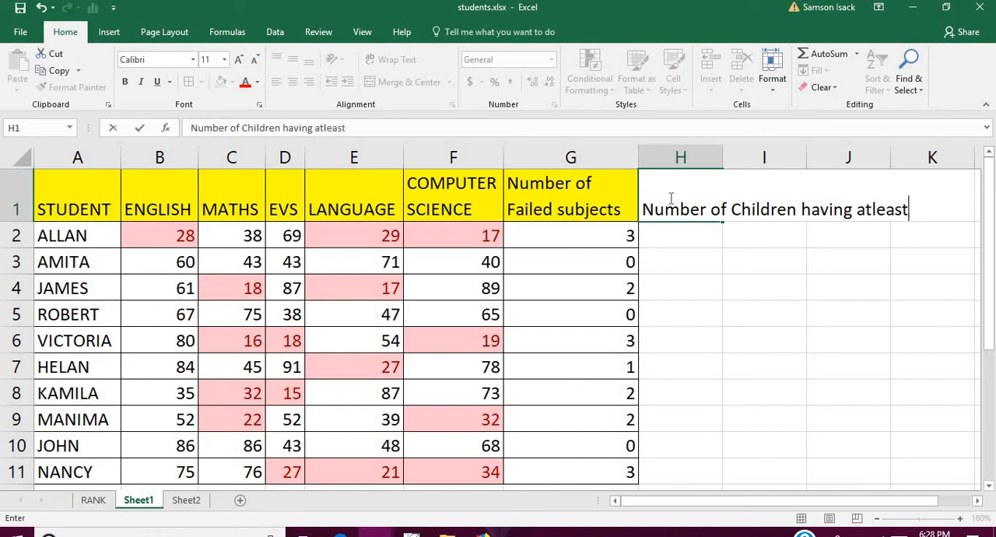
{"action": "type", "text": "3"}
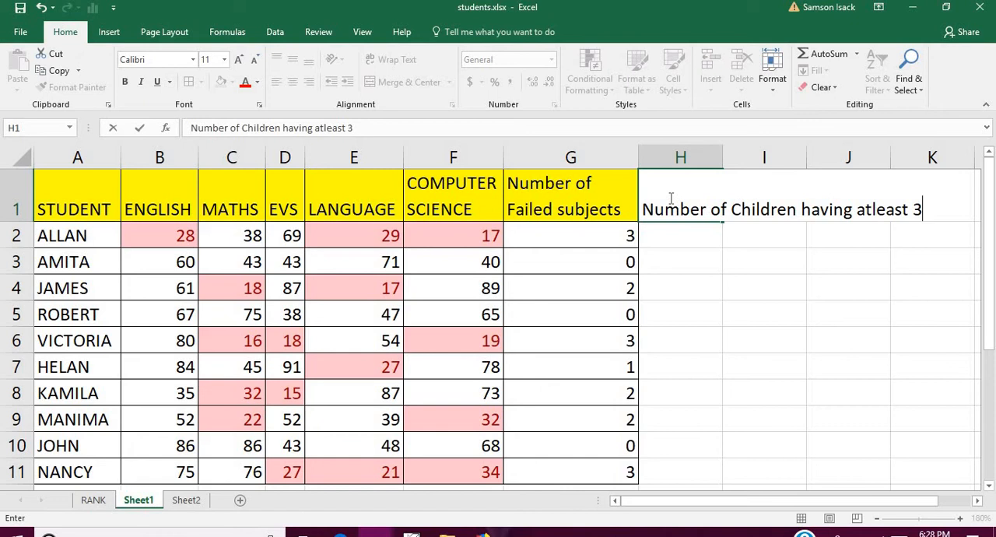
{"action": "type", "text": "failed s"}
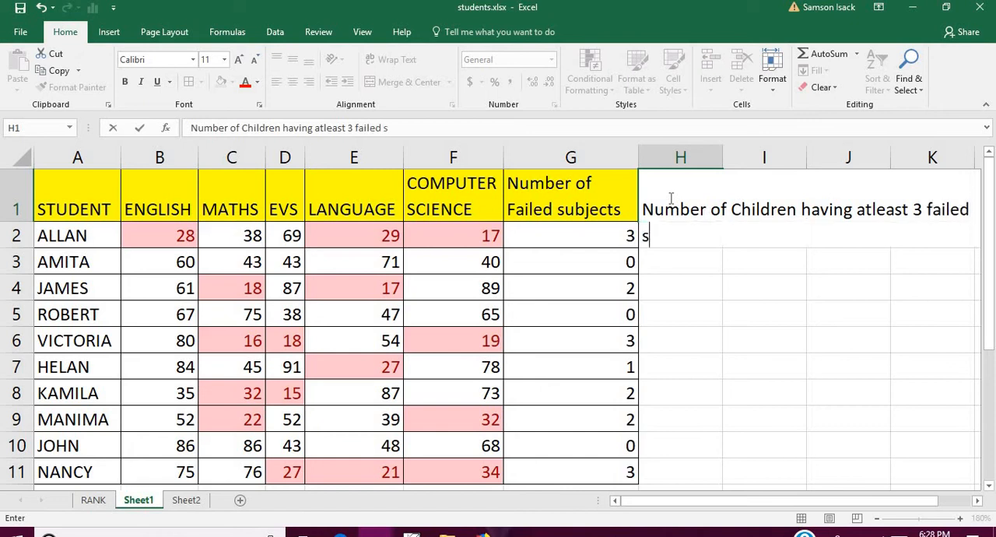
{"action": "type", "text": "ubjec"}
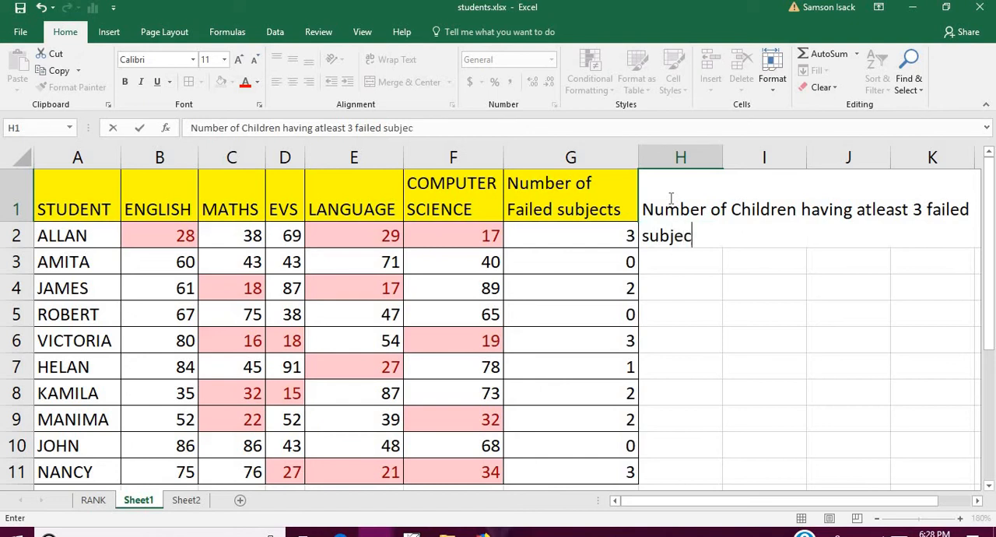
{"action": "key", "text": "BackSpace"}
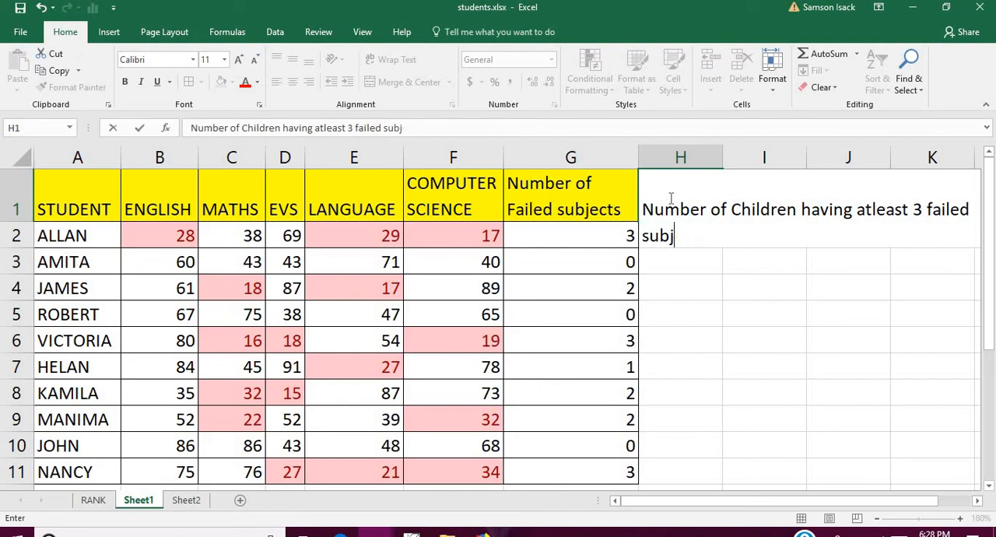
{"action": "key", "text": "BackSpace"}
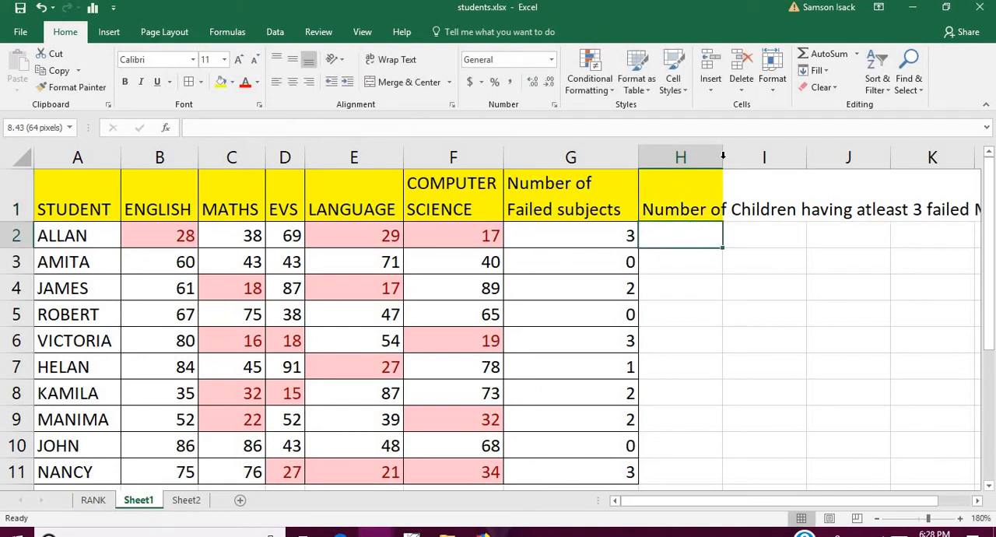
Widen column H to fit the new heading.
{"action": "left_click", "coordinate": [682, 195]}
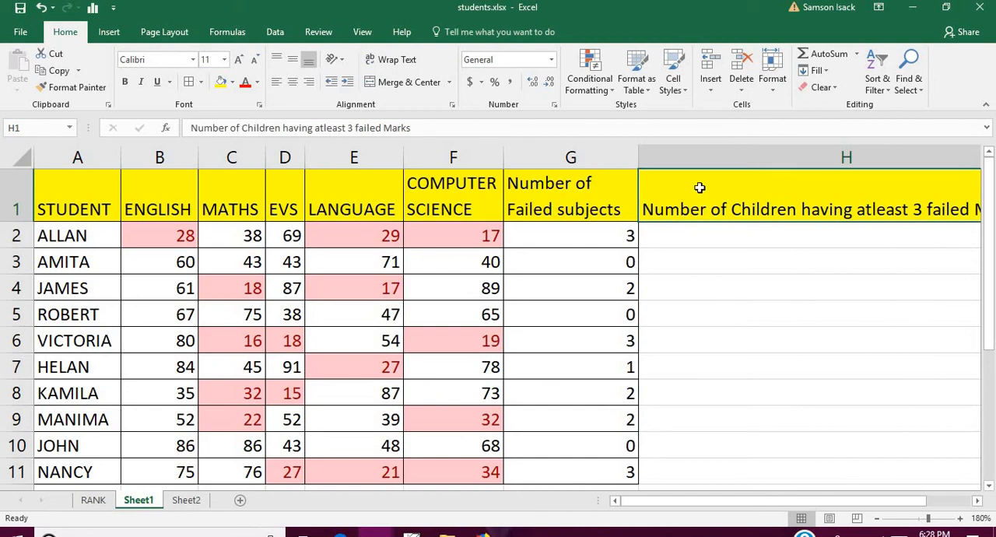
{"action": "mouse_move", "coordinate": [718, 201]}
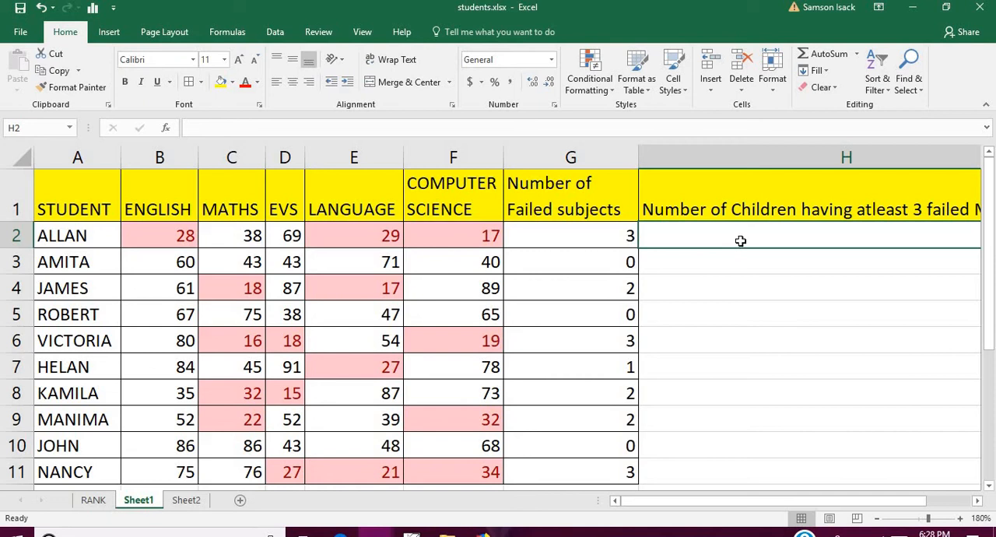
Cancel an unfinished formula in H2 and narrow column H so its heading wraps.
{"action": "type", "text": "="}
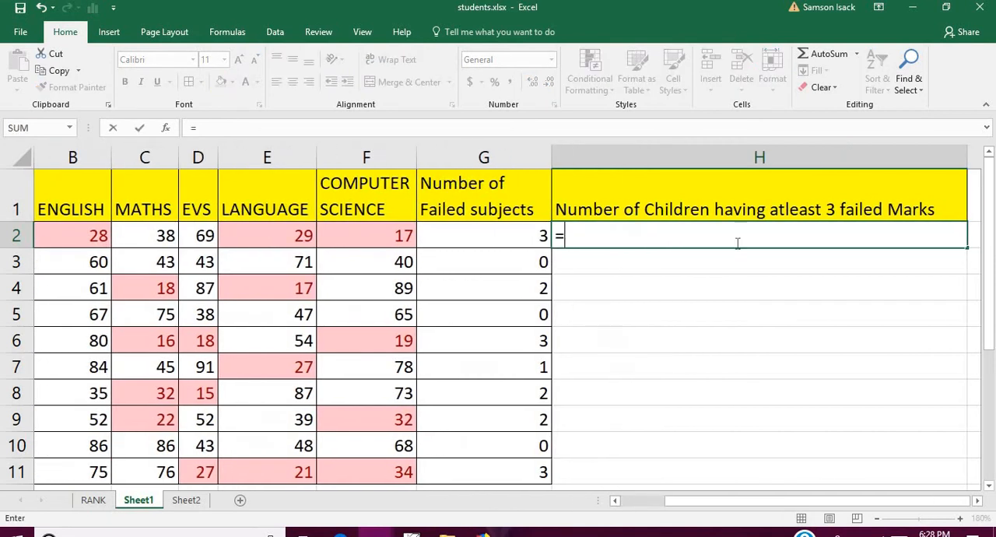
{"action": "left_click", "coordinate": [759, 156]}
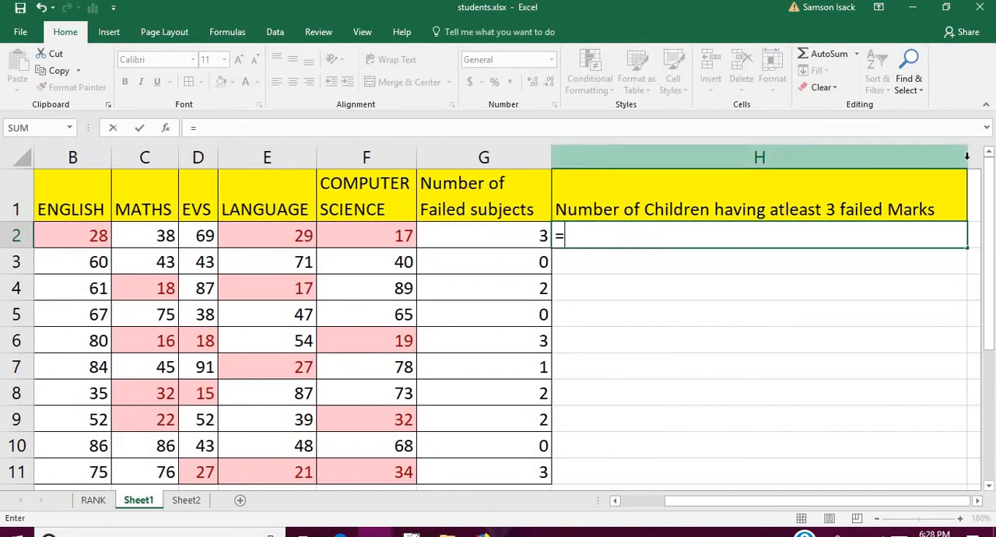
{"action": "left_click", "coordinate": [759, 156]}
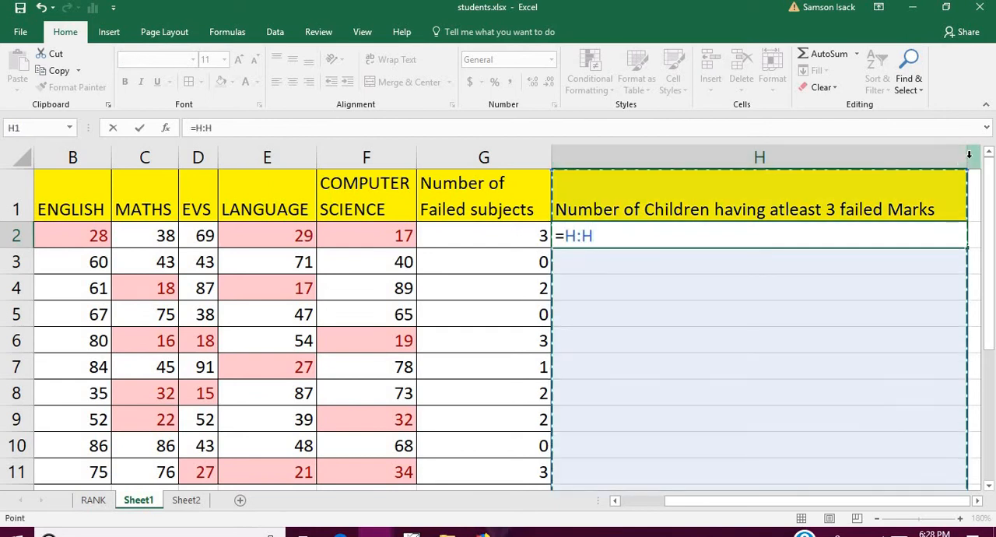
{"action": "key", "text": "Escape"}
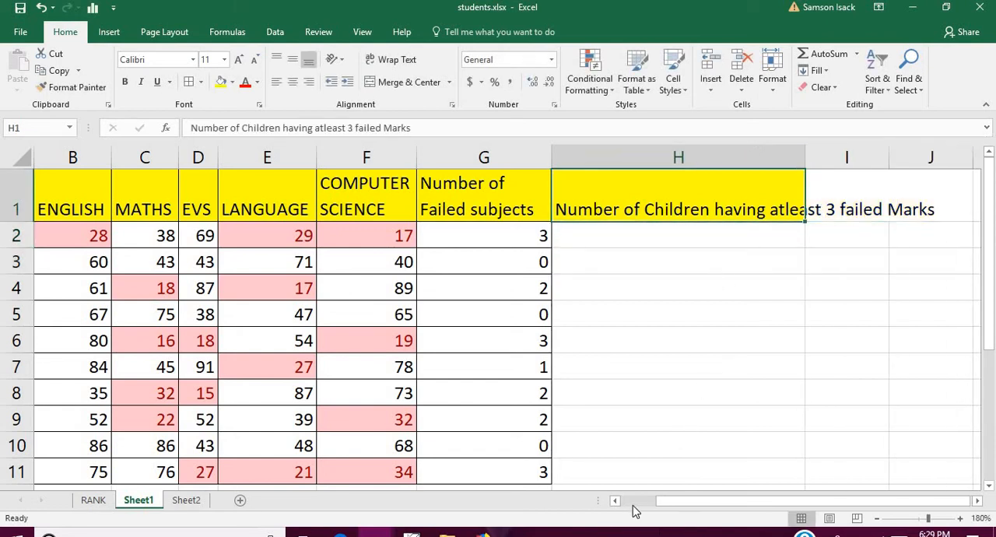
{"action": "scroll", "scroll_direction": "left", "scroll_amount": 3}
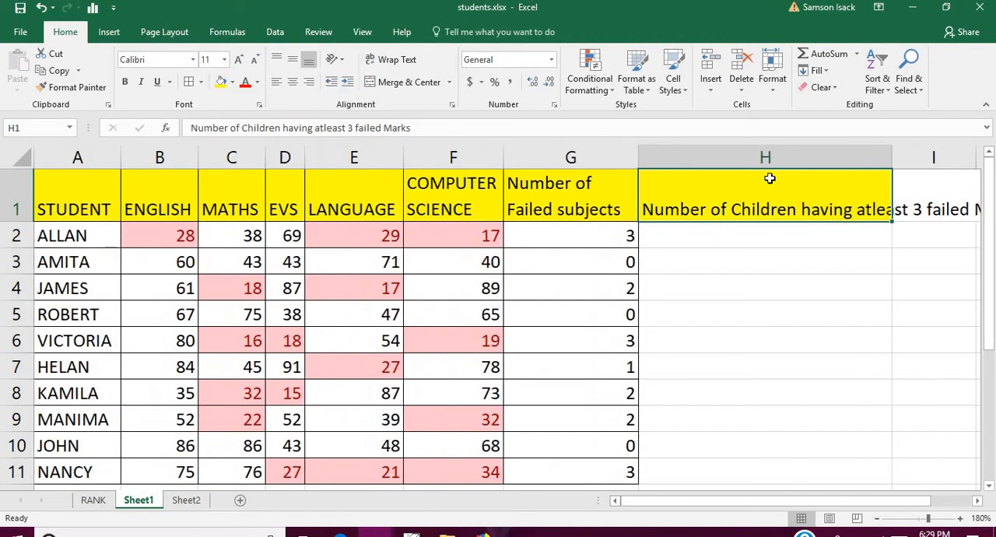
{"action": "mouse_move", "coordinate": [848, 211]}
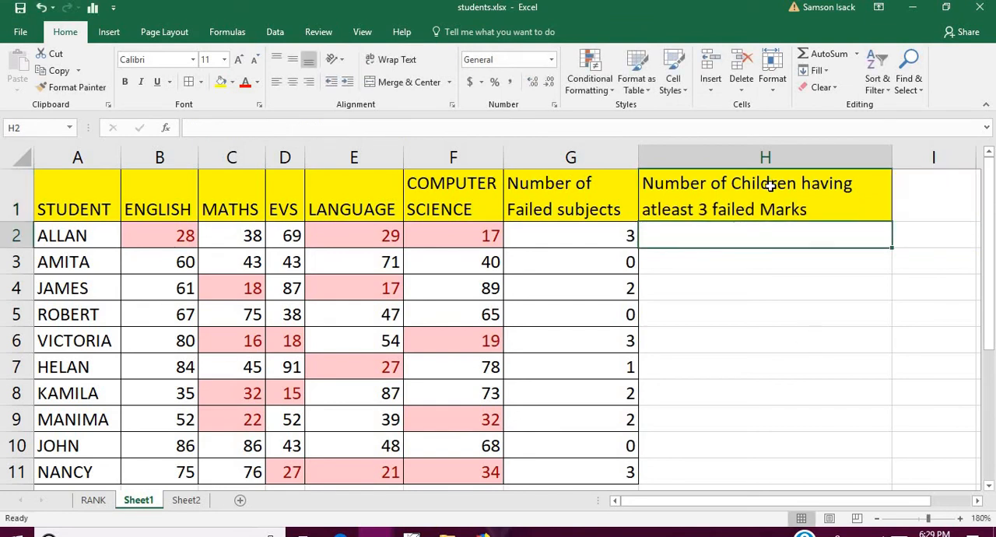
Enter =COUNTIF(G2:G11,">=3") in H2, counting students with at least 3 fails, giving 3.
{"action": "type", "text": "="}
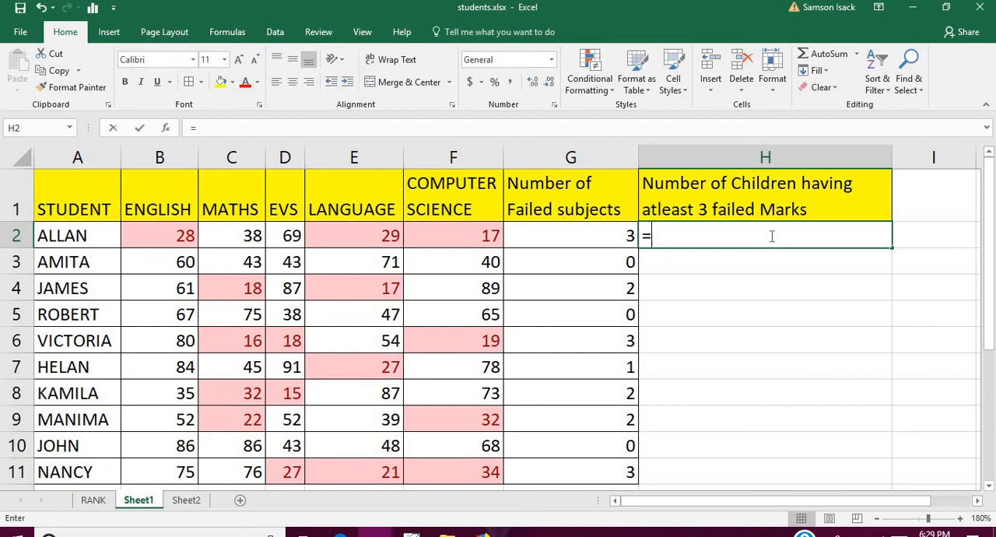
{"action": "type", "text": "Coun"}
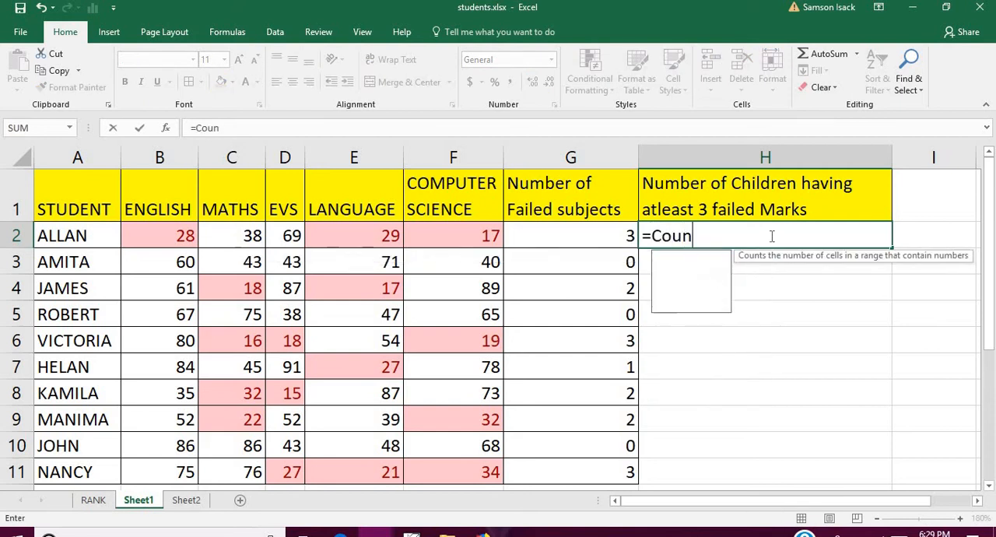
{"action": "type", "text": "tIf"}
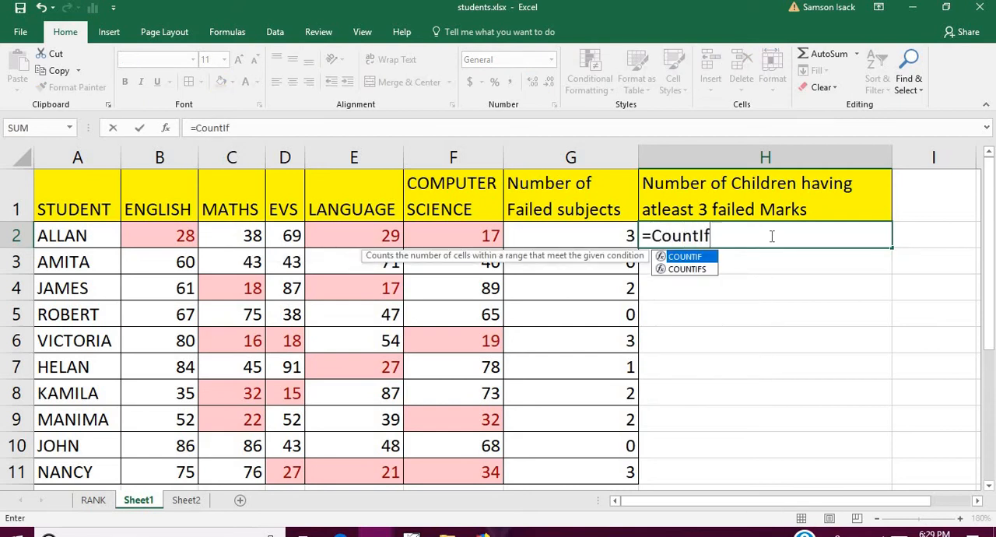
{"action": "type", "text": "("}
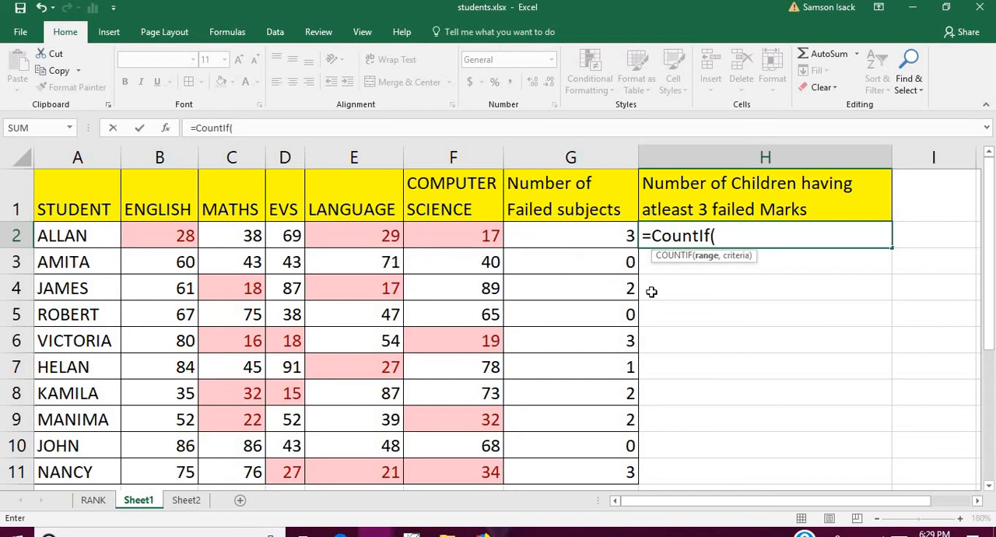
{"action": "left_click_drag", "start_coordinate": [571, 236], "coordinate": [571, 392]}
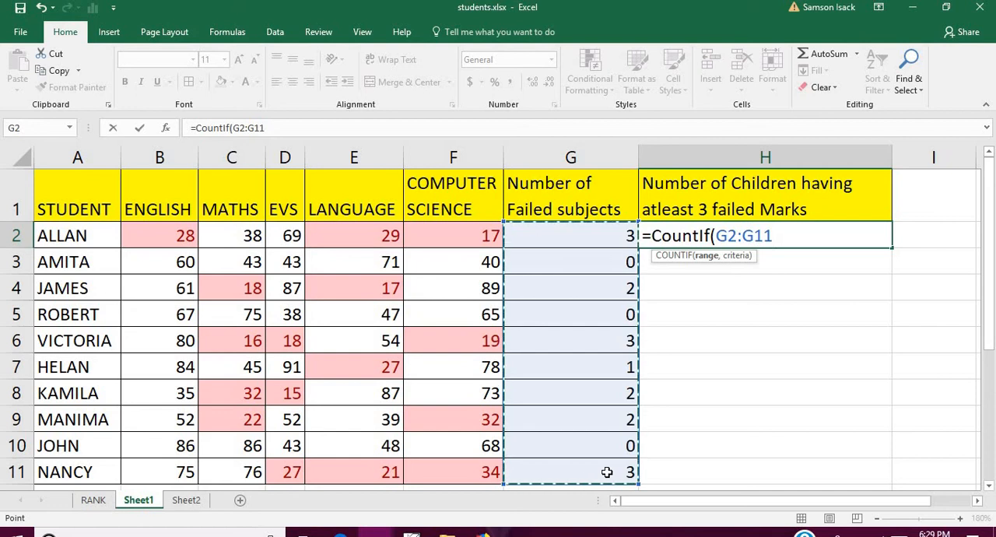
{"action": "type", "text": ","}
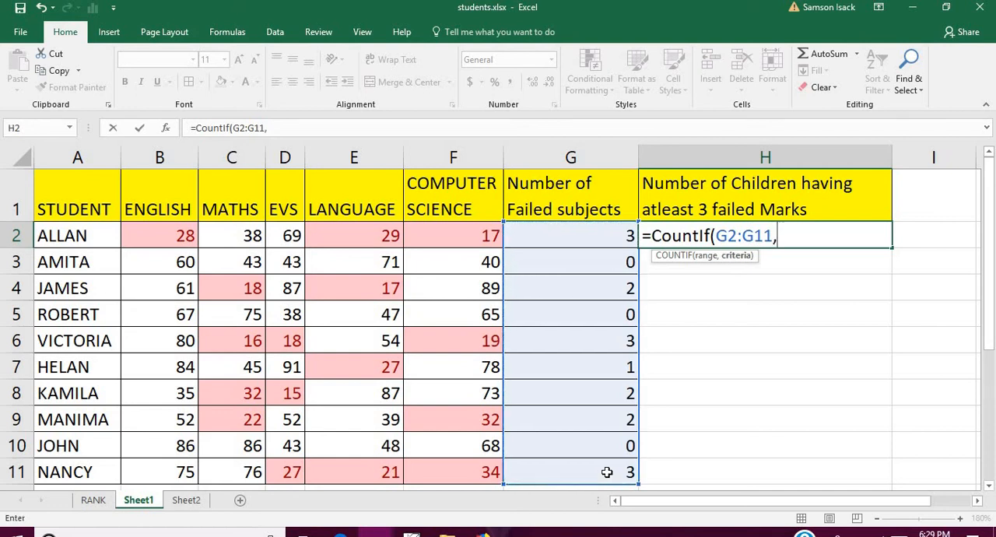
{"action": "type", "text": "\""}
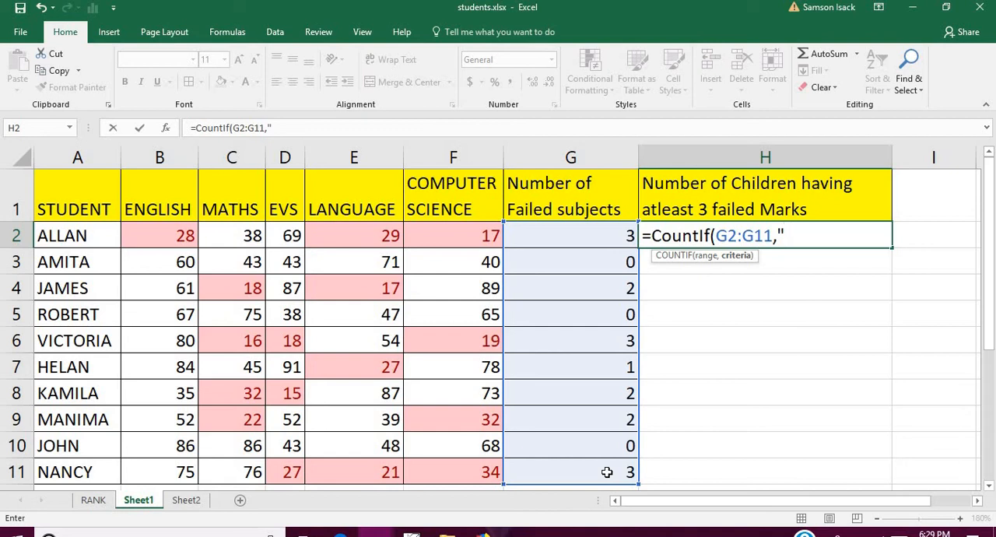
{"action": "type", "text": ">"}
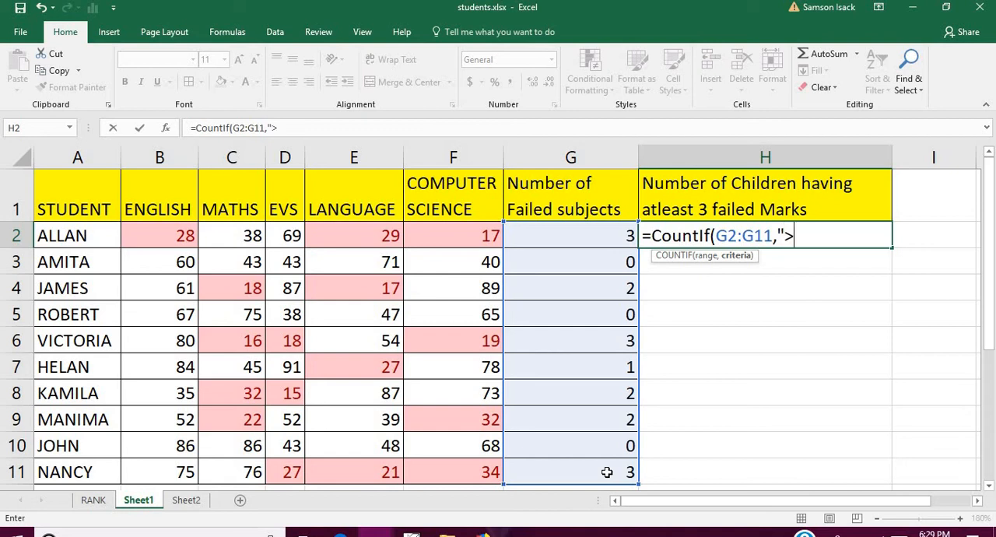
{"action": "type", "text": "="}
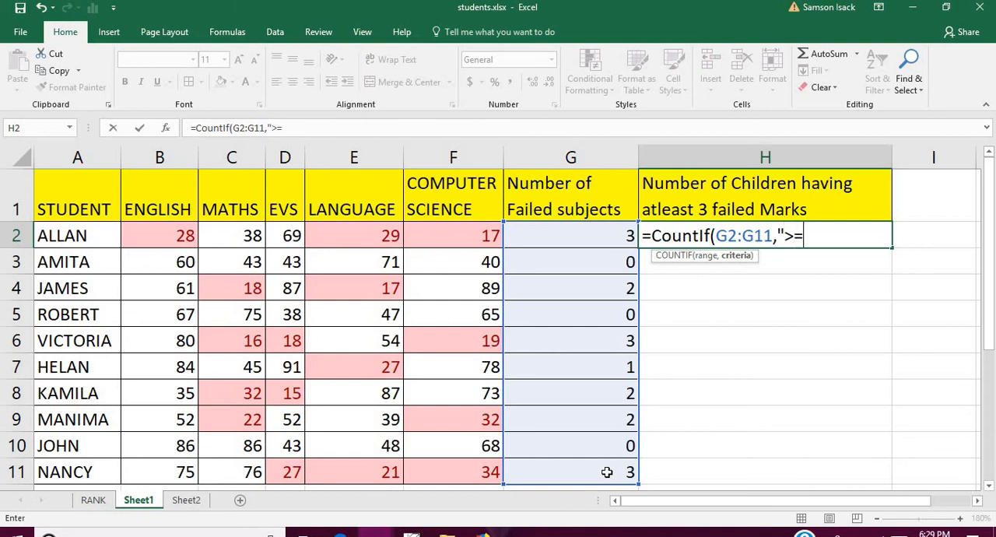
{"action": "type", "text": "3\""}
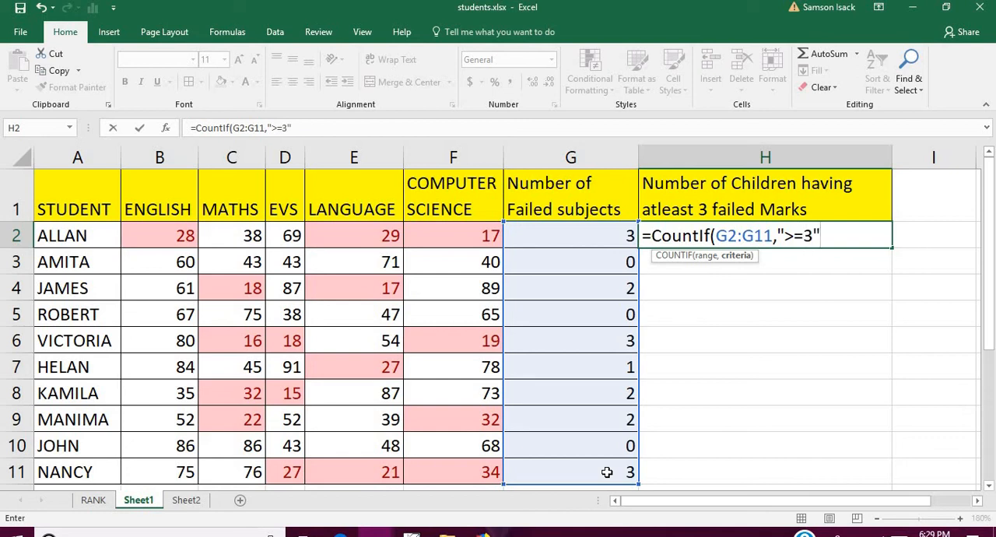
{"action": "type", "text": ")"}
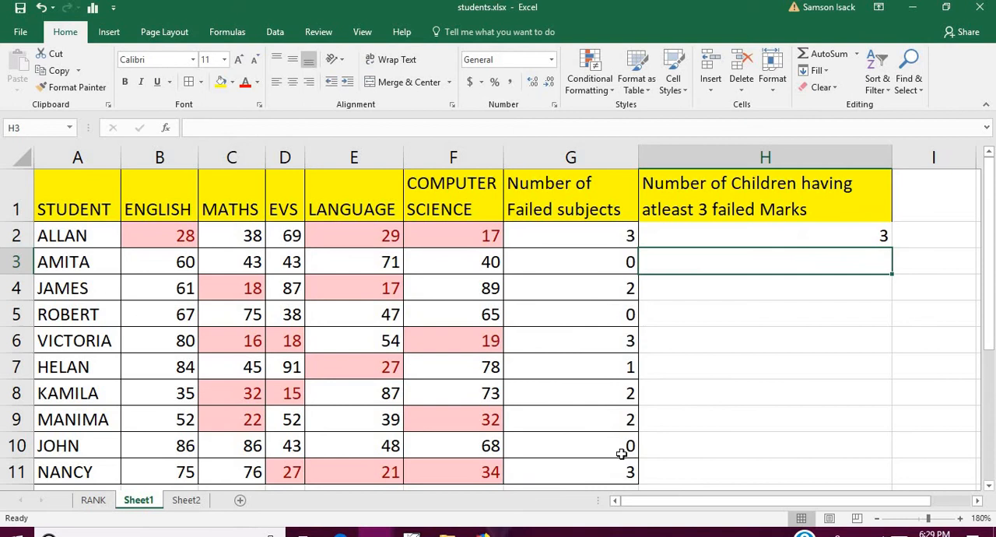
Select the failed-subject counts G2:G11 and start a Greater Than highlight rule.
{"action": "left_click", "coordinate": [766, 235]}
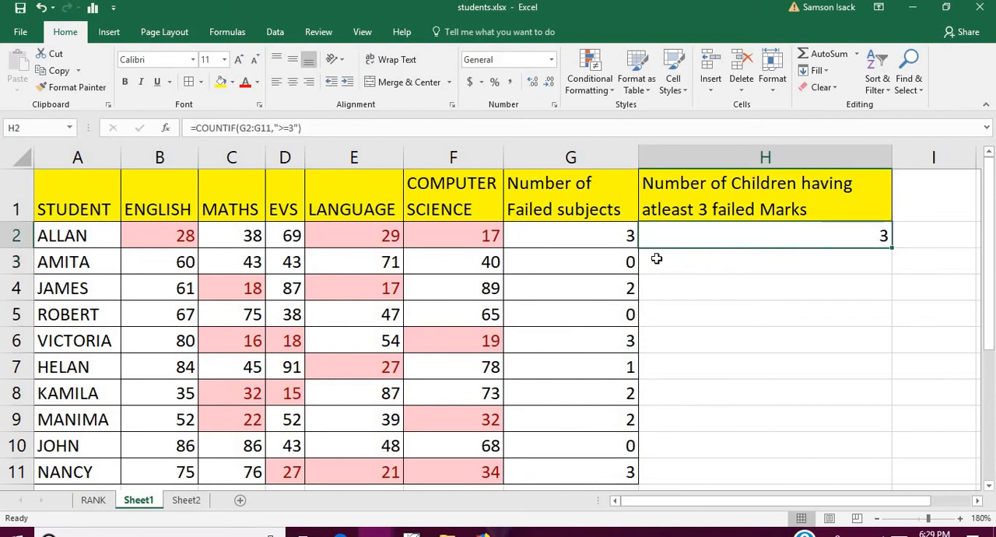
{"action": "left_click_drag", "start_coordinate": [572, 235], "coordinate": [572, 418]}
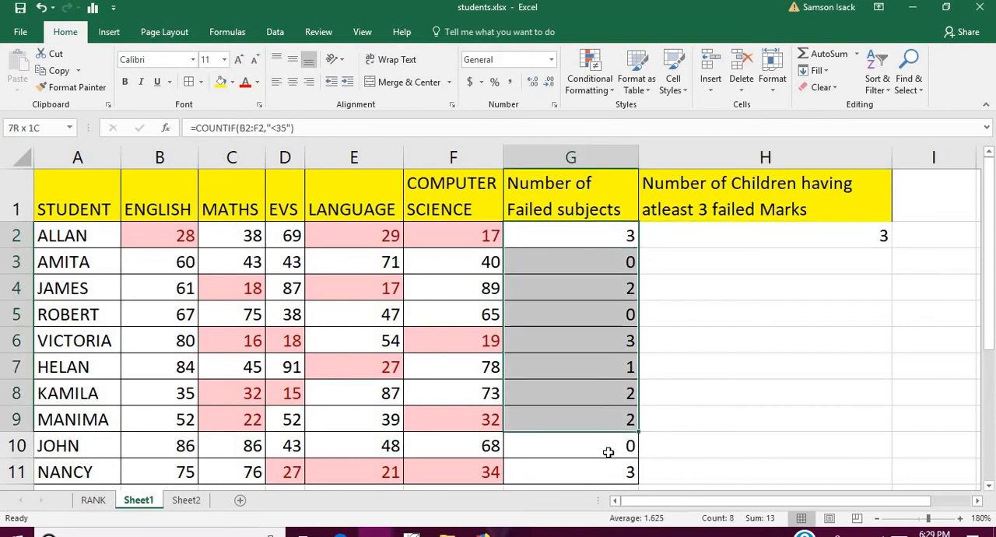
{"action": "left_click", "coordinate": [588, 70]}
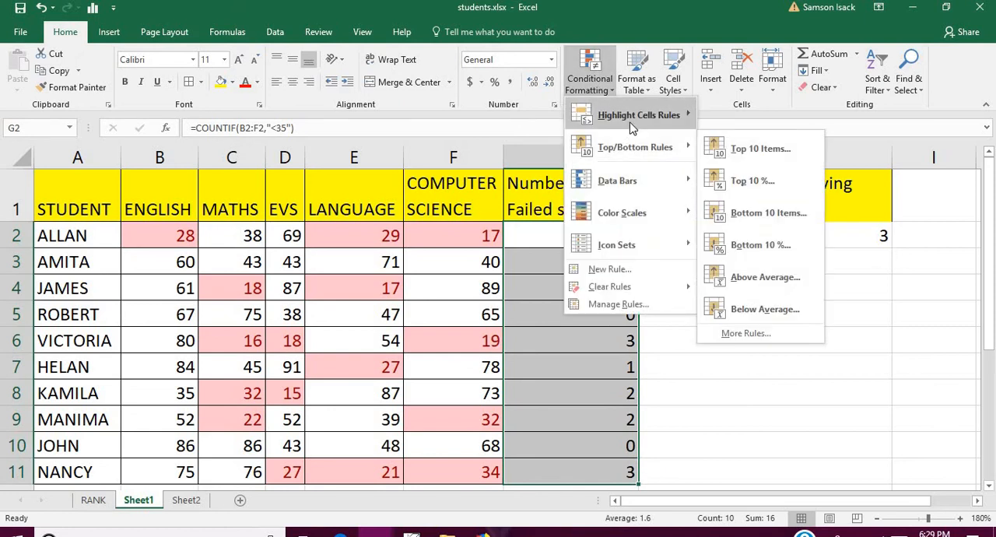
{"action": "mouse_move", "coordinate": [638, 115]}
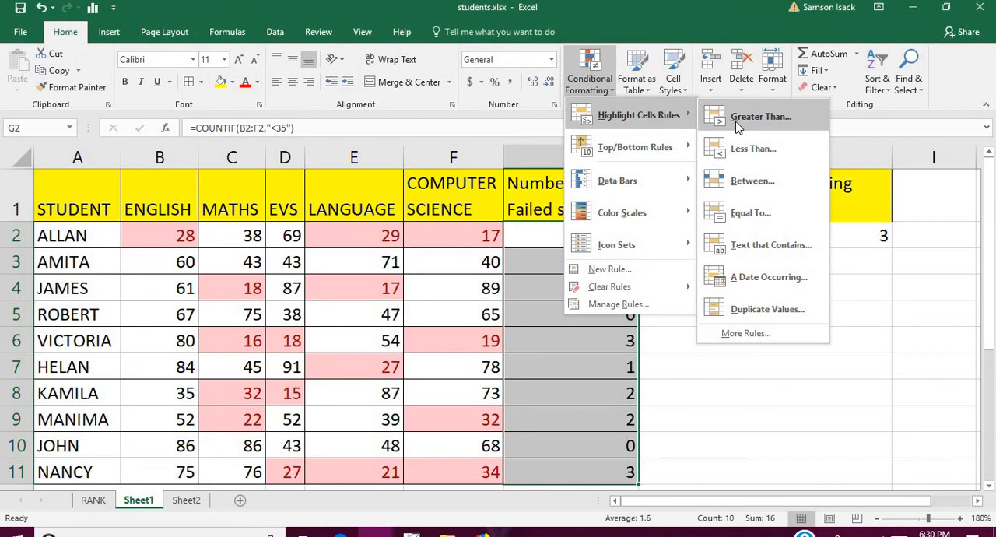
{"action": "left_click", "coordinate": [760, 115]}
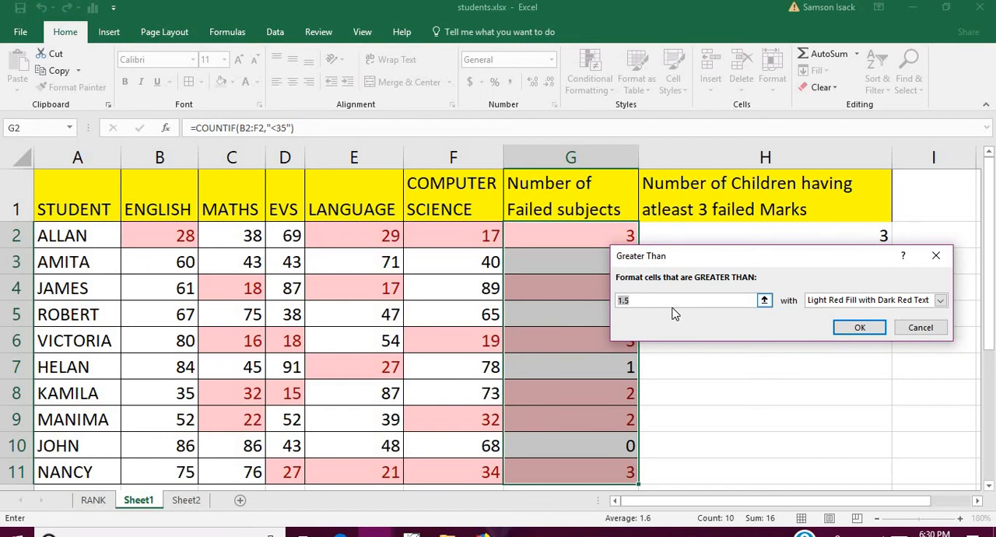
{"action": "mouse_move", "coordinate": [772, 240]}
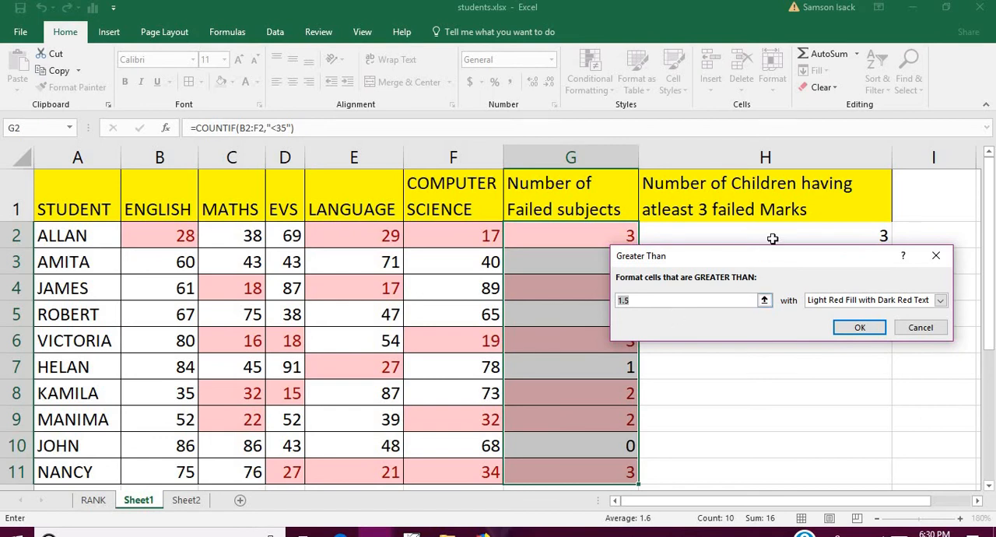
{"action": "mouse_move", "coordinate": [555, 302]}
{"action": "type", "text": "2"}
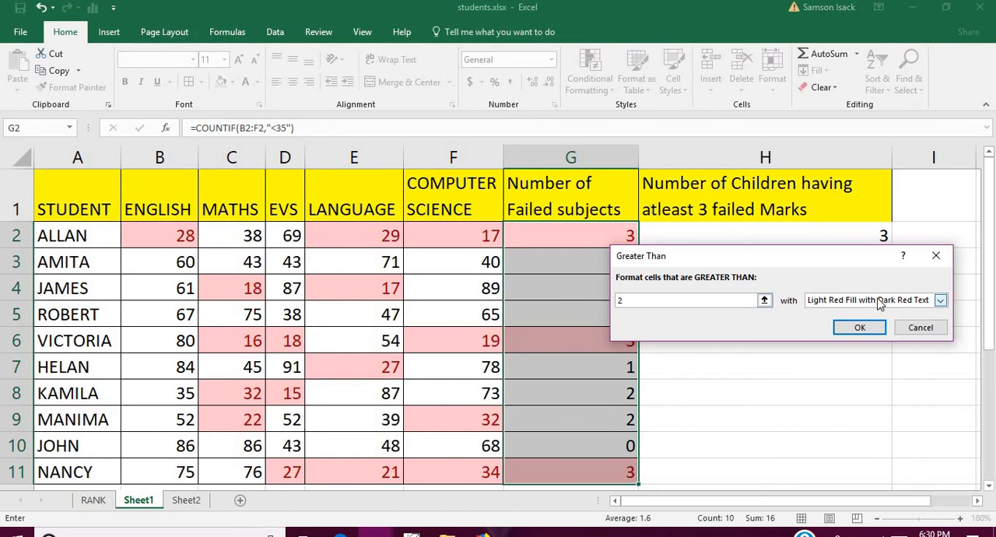
Set the rule to counts greater than 2 with Green Fill and Dark Green Text, marking Allan, Victoria and Nancy.
{"action": "left_click", "coordinate": [941, 299]}
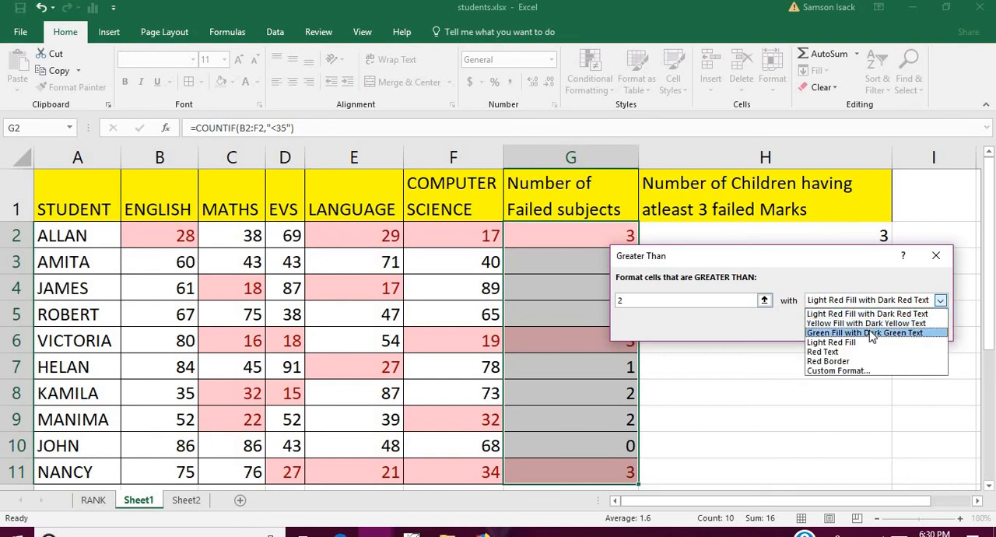
{"action": "left_click", "coordinate": [865, 333]}
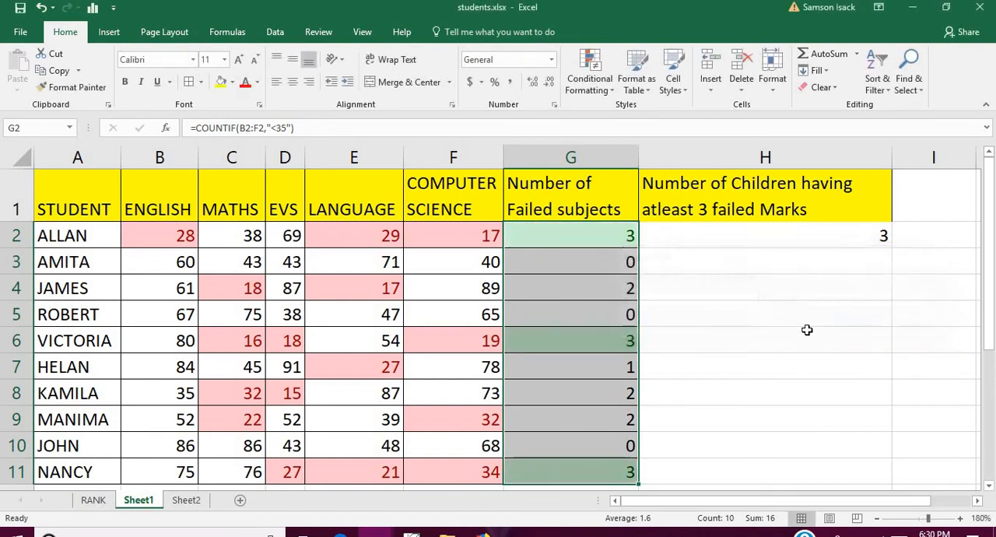
{"action": "left_click", "coordinate": [766, 235]}
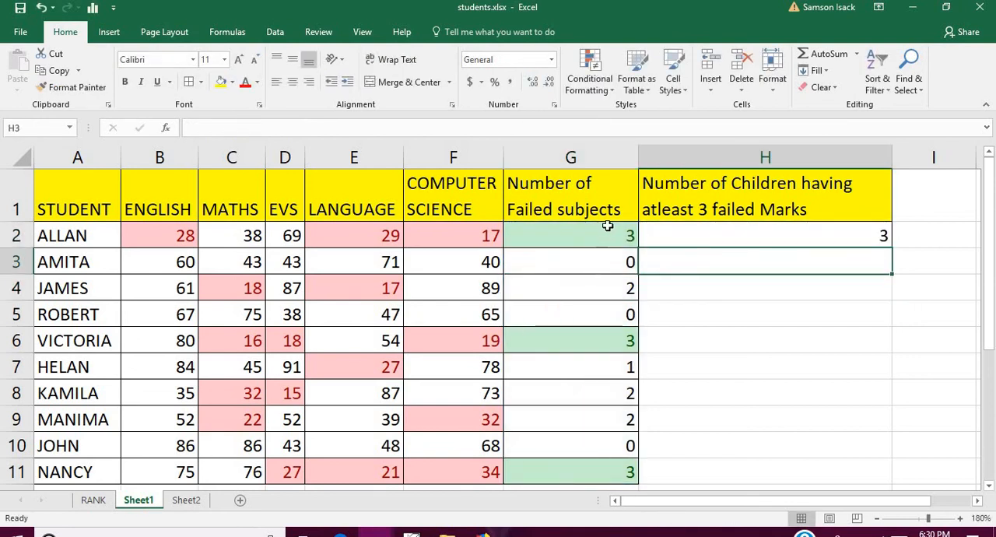
{"action": "left_click", "coordinate": [569, 235]}
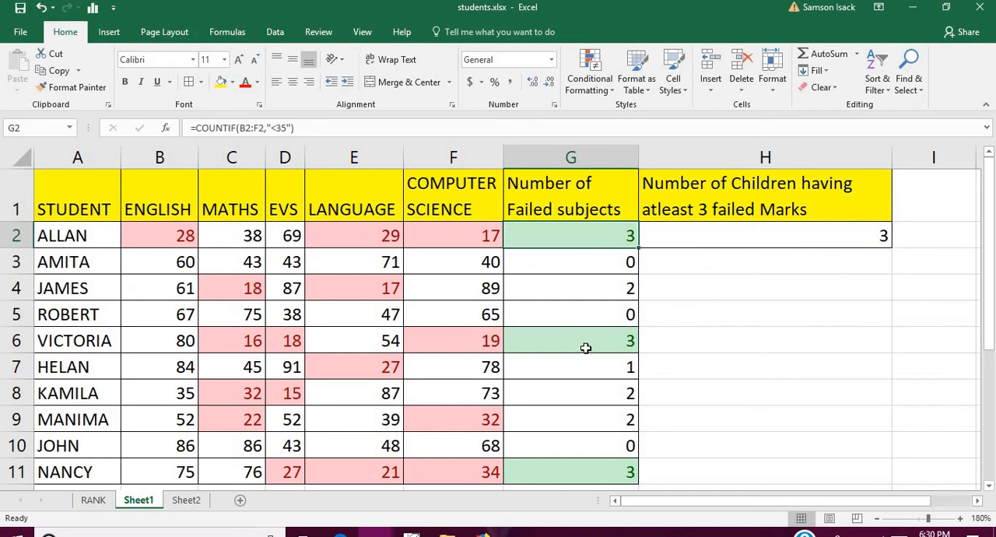
{"action": "left_click", "coordinate": [598, 473]}
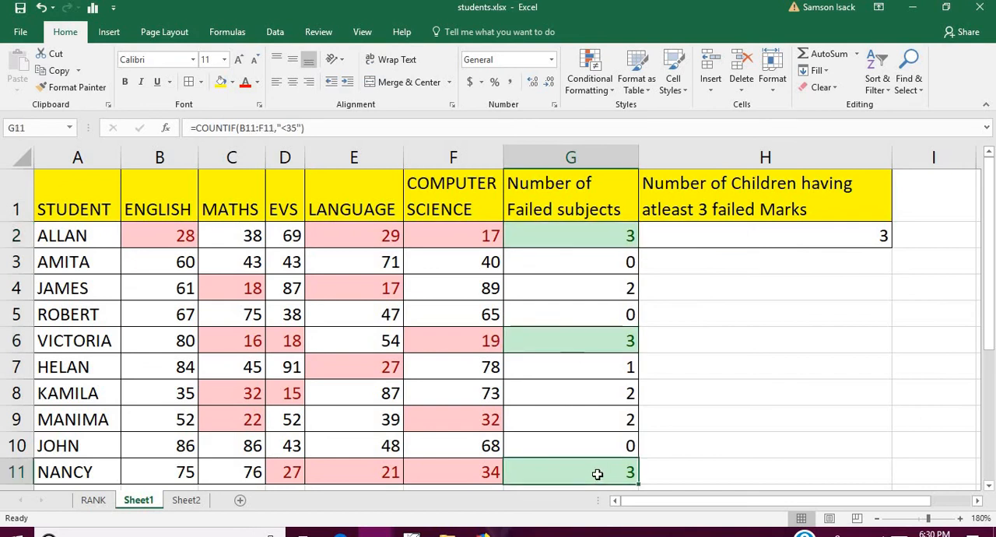
{"action": "left_click", "coordinate": [755, 237]}
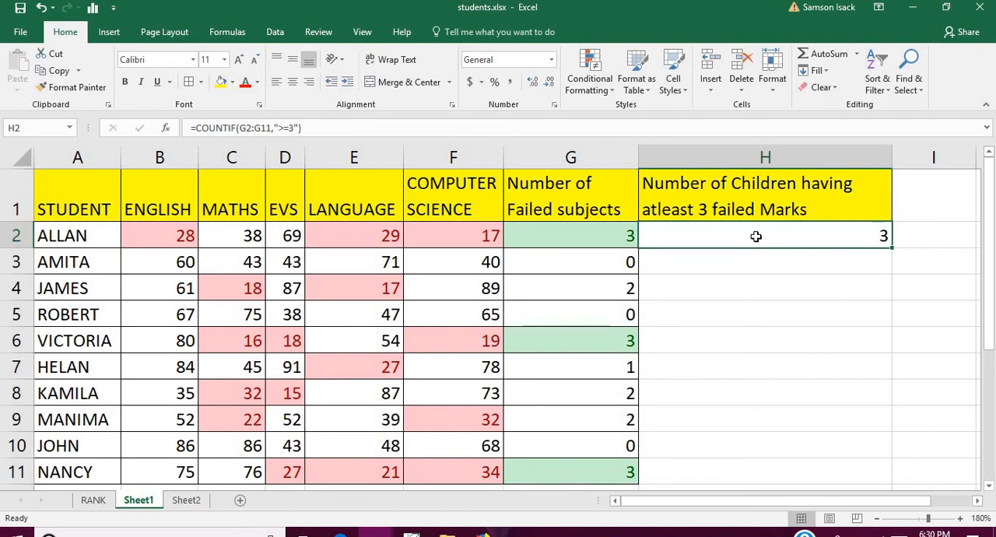
{"action": "mouse_move", "coordinate": [615, 278]}
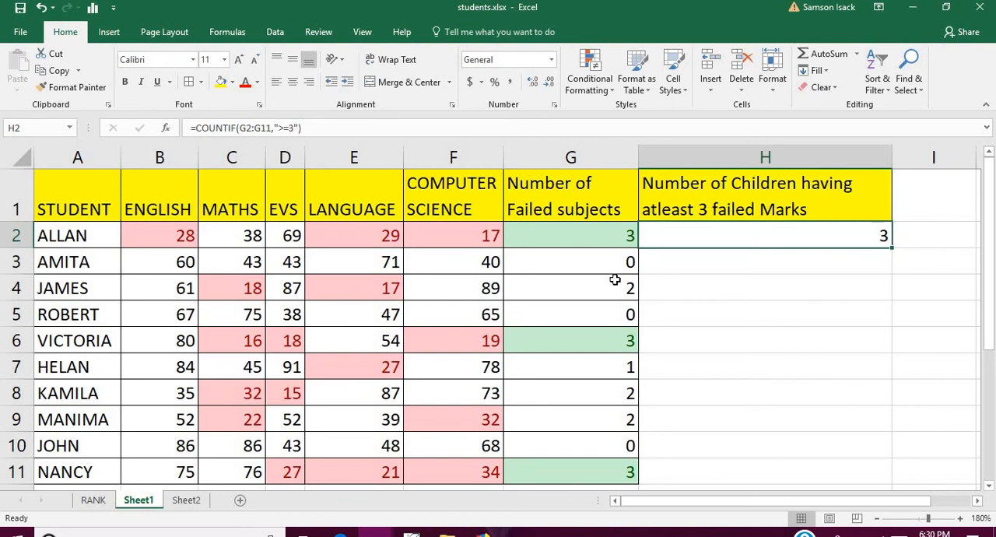
{"action": "mouse_move", "coordinate": [536, 302]}
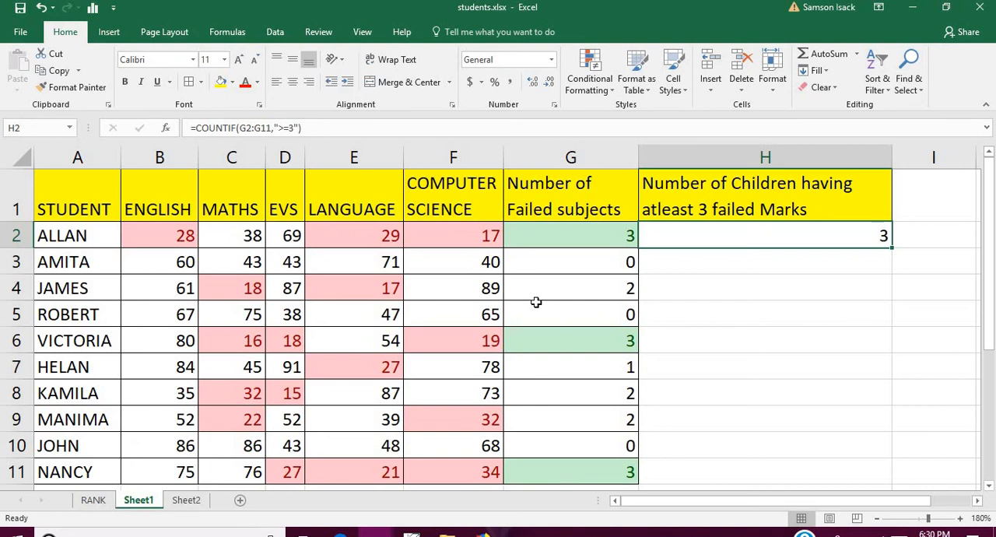
{"action": "mouse_move", "coordinate": [517, 244]}
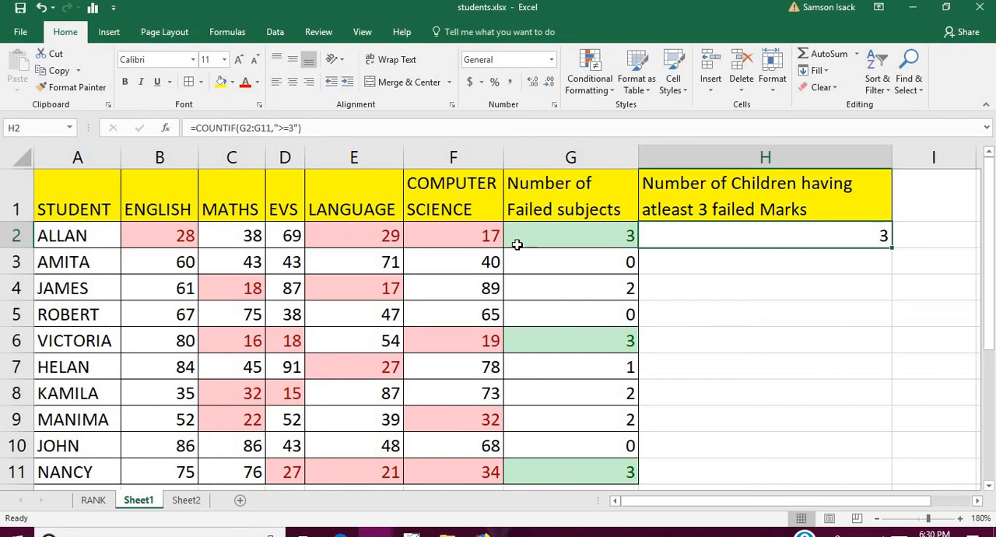
{"action": "mouse_move", "coordinate": [321, 252]}
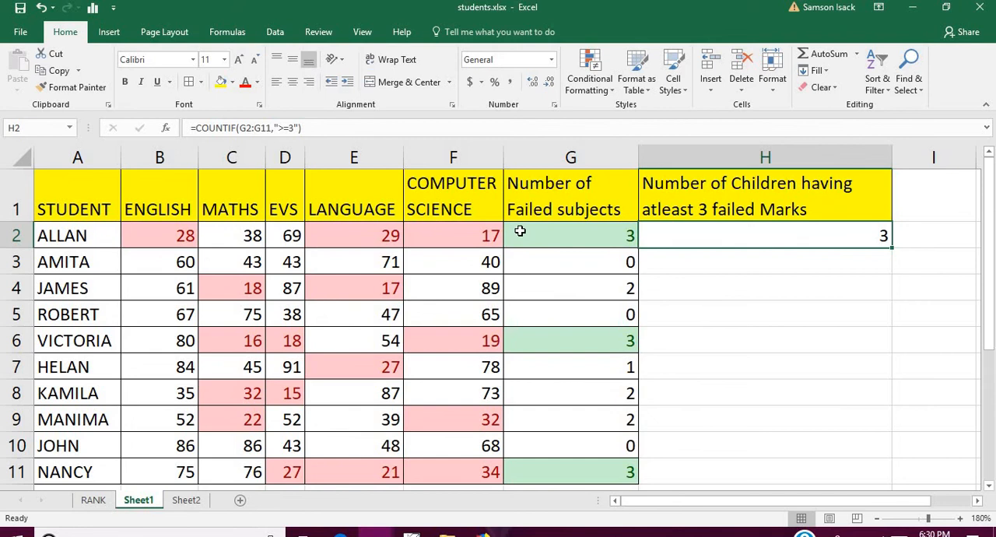
{"action": "left_click", "coordinate": [159, 235]}
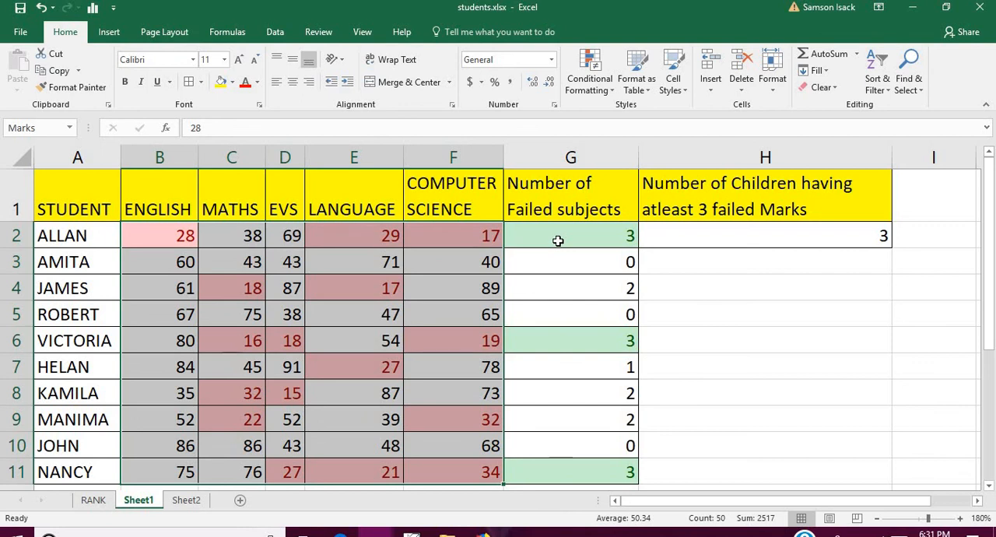
{"action": "left_click", "coordinate": [570, 235]}
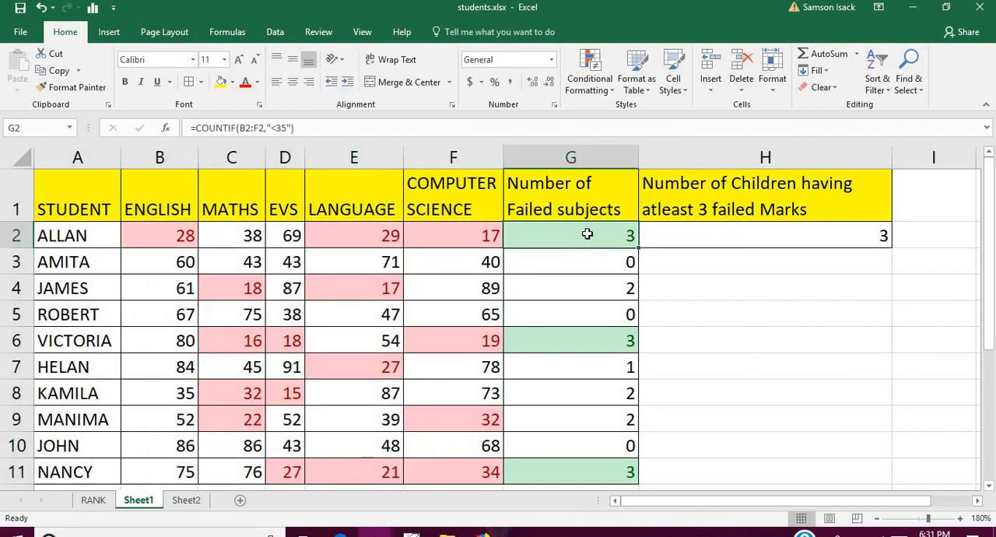
{"action": "left_click", "coordinate": [677, 236]}
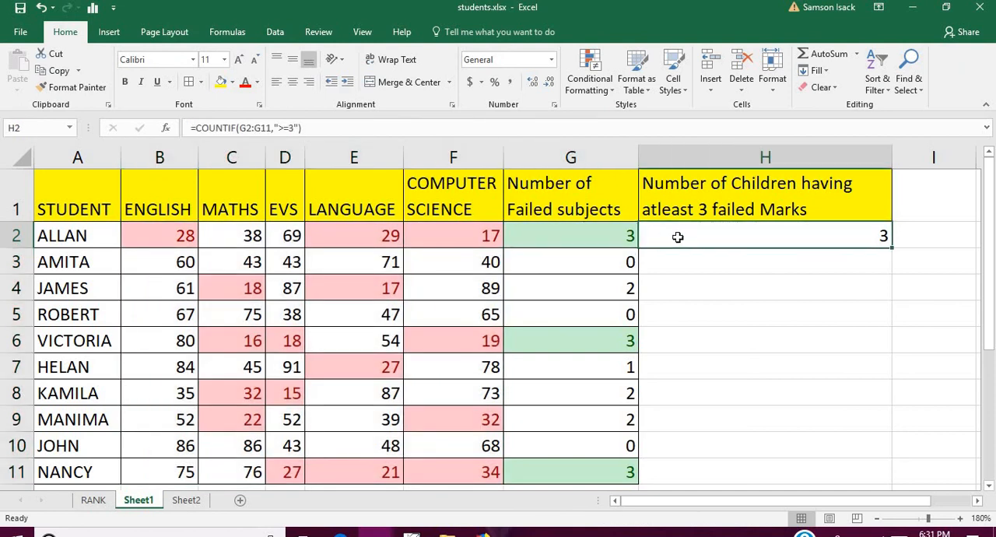
{"action": "mouse_move", "coordinate": [579, 272]}
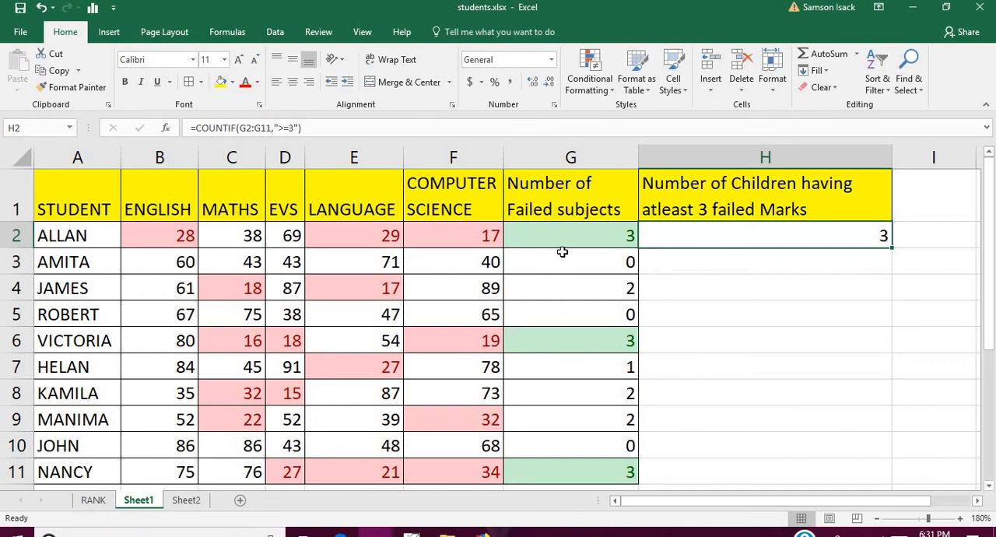
{"action": "mouse_move", "coordinate": [567, 273]}
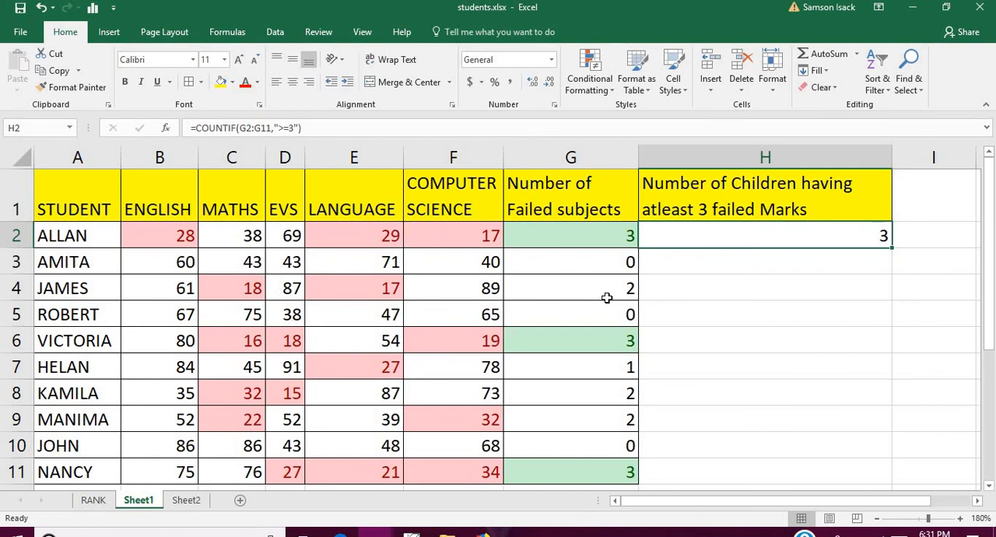
{"action": "mouse_move", "coordinate": [601, 227]}
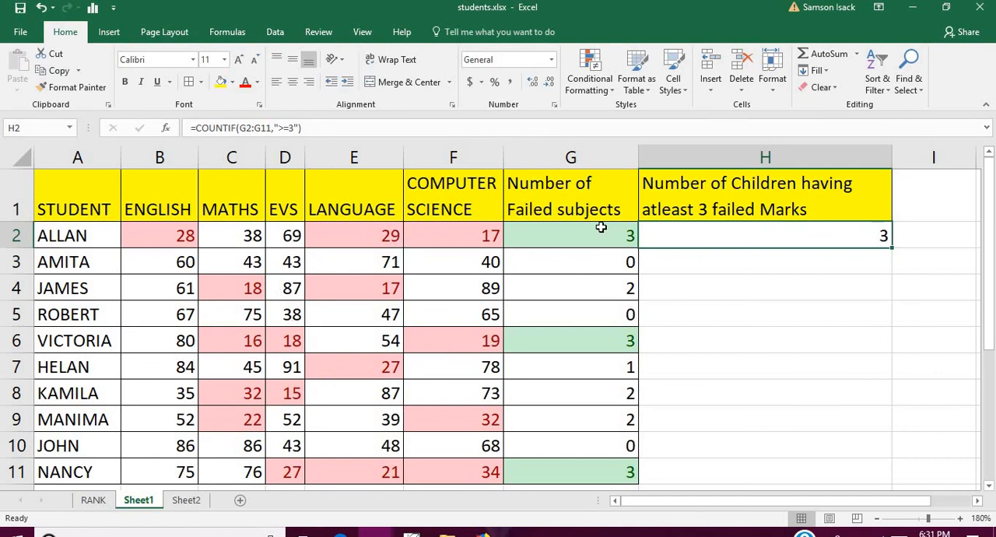
{"action": "left_click", "coordinate": [570, 235]}
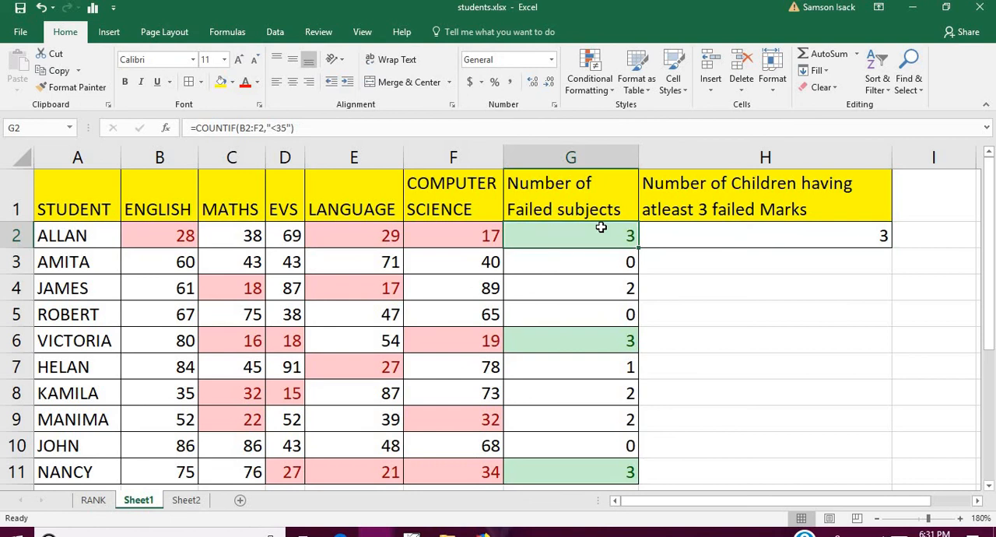